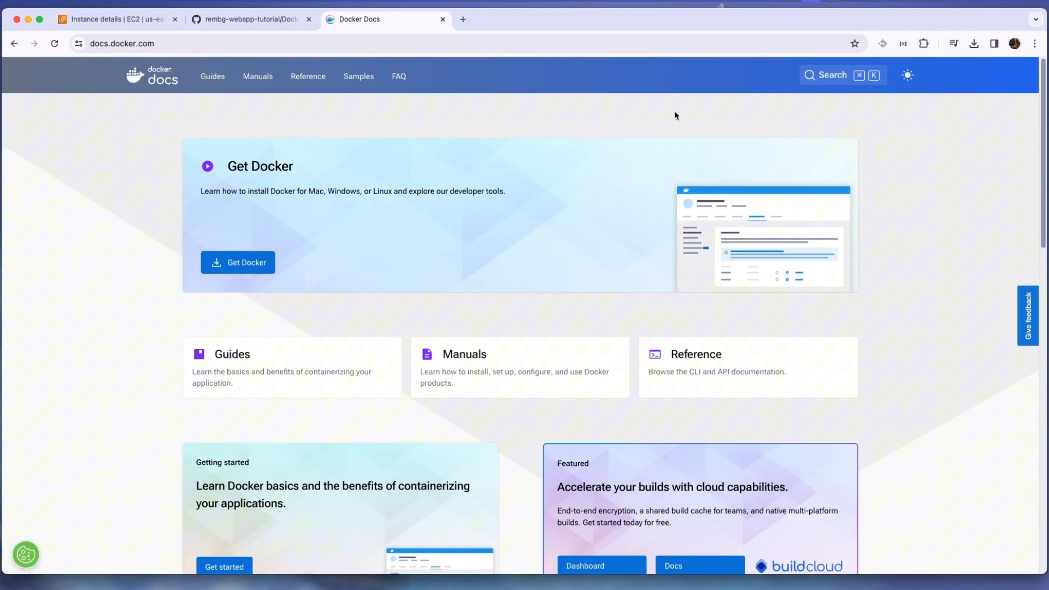
# - Look over the EC2 instance details, Docker documentation and repository Dockerfile tabs
pyautogui.click(114, 18)
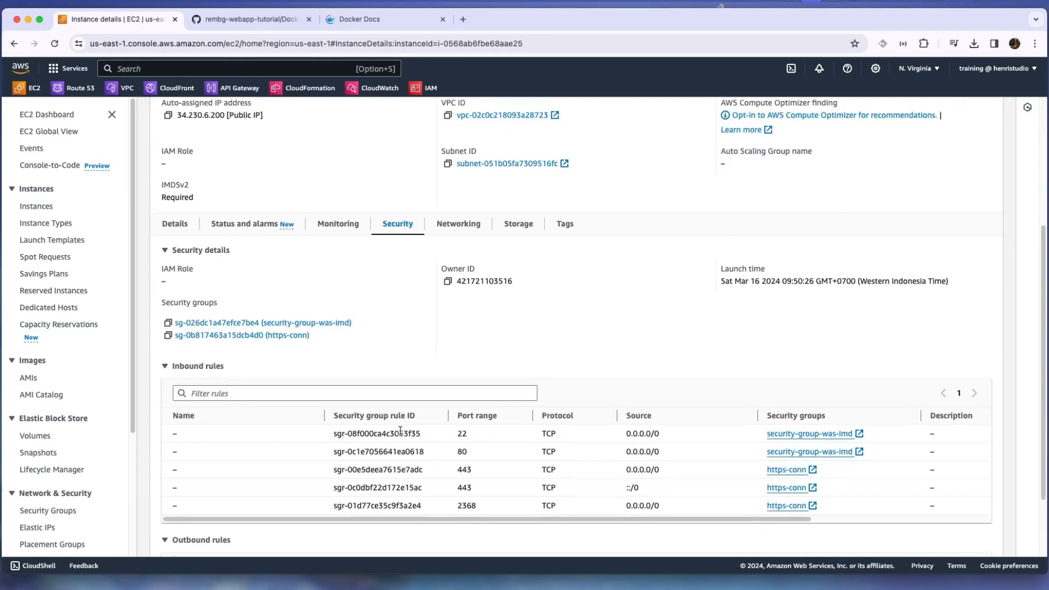
pyautogui.scroll(-3)
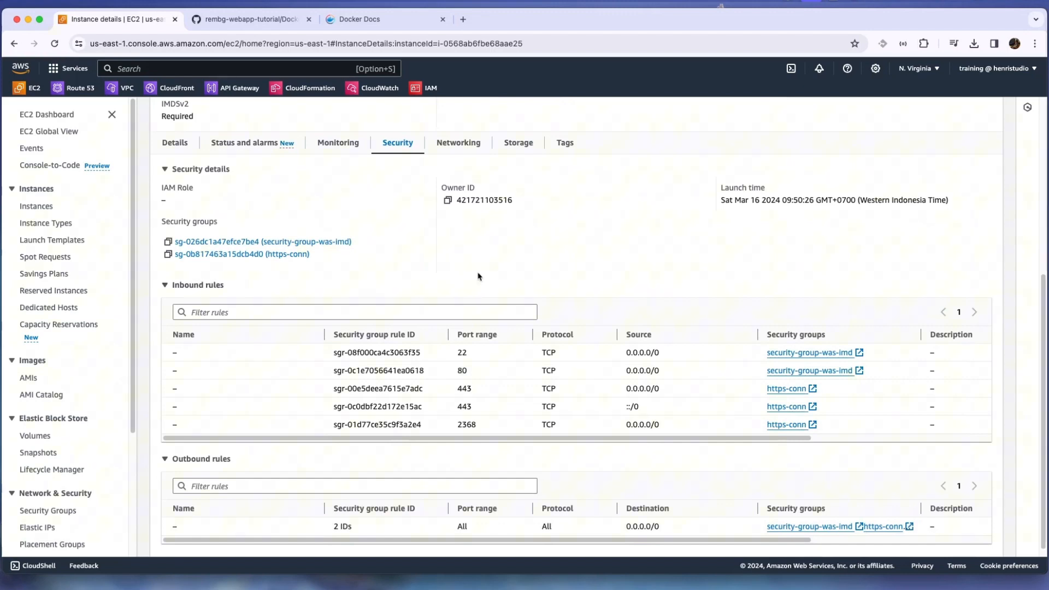
pyautogui.click(354, 19)
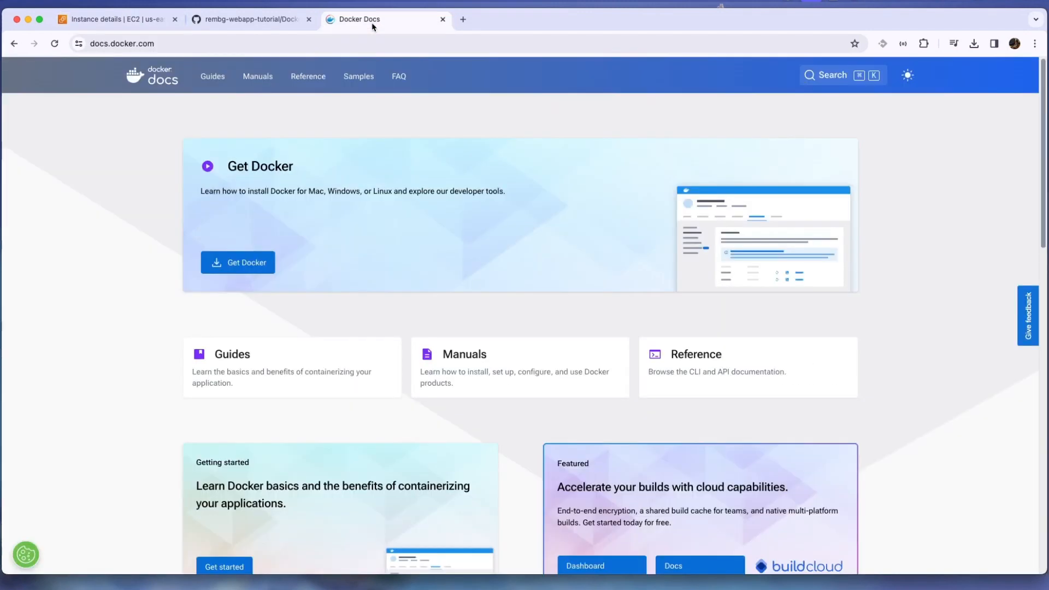
pyautogui.click(250, 19)
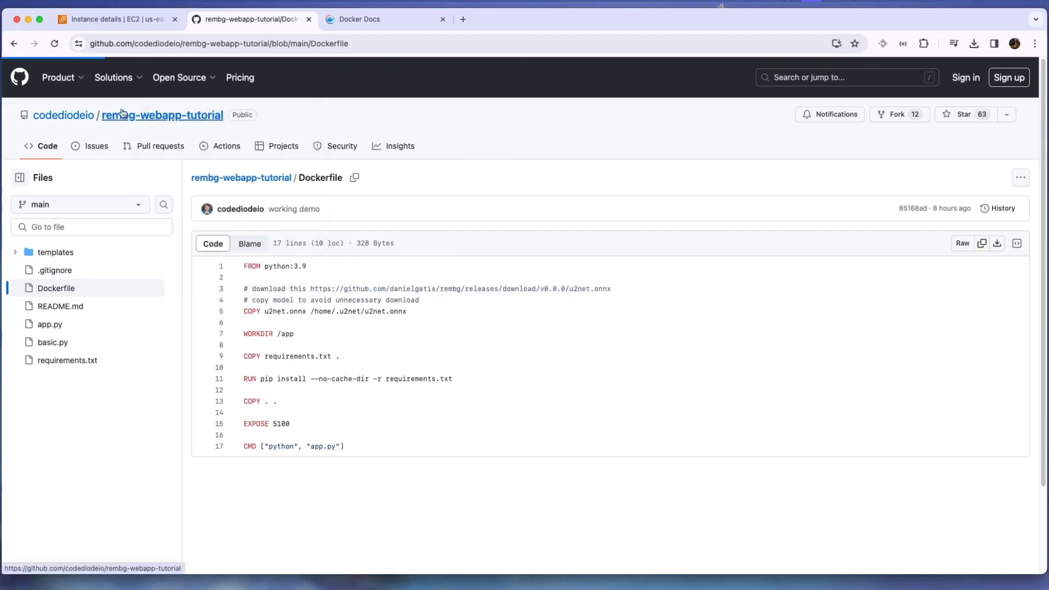
# - Copy the rembg-webapp-tutorial HTTPS clone URL from the repository's main page
pyautogui.click(162, 114)
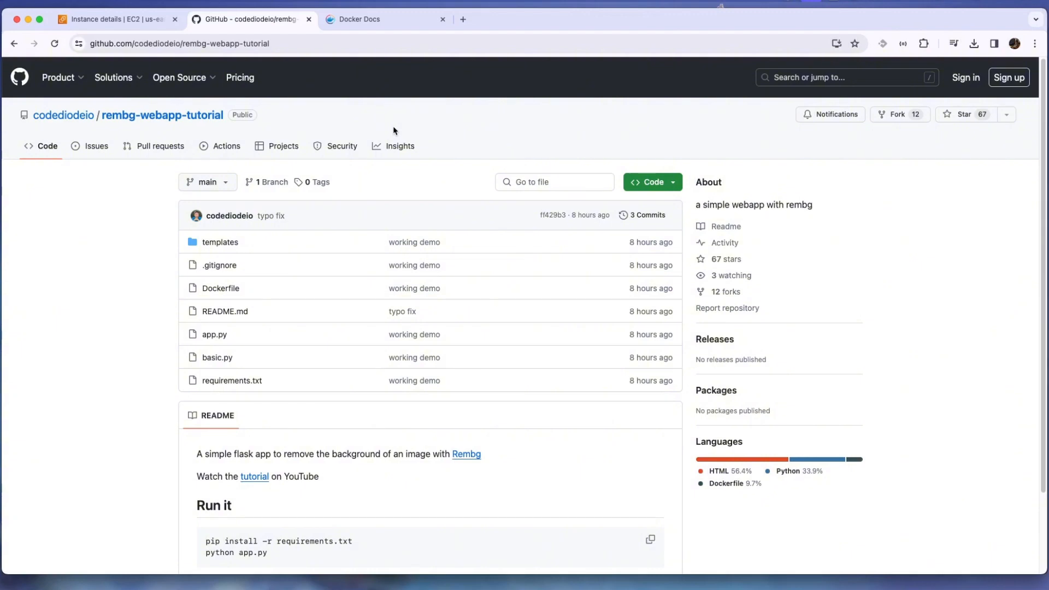
pyautogui.moveTo(527, 133)
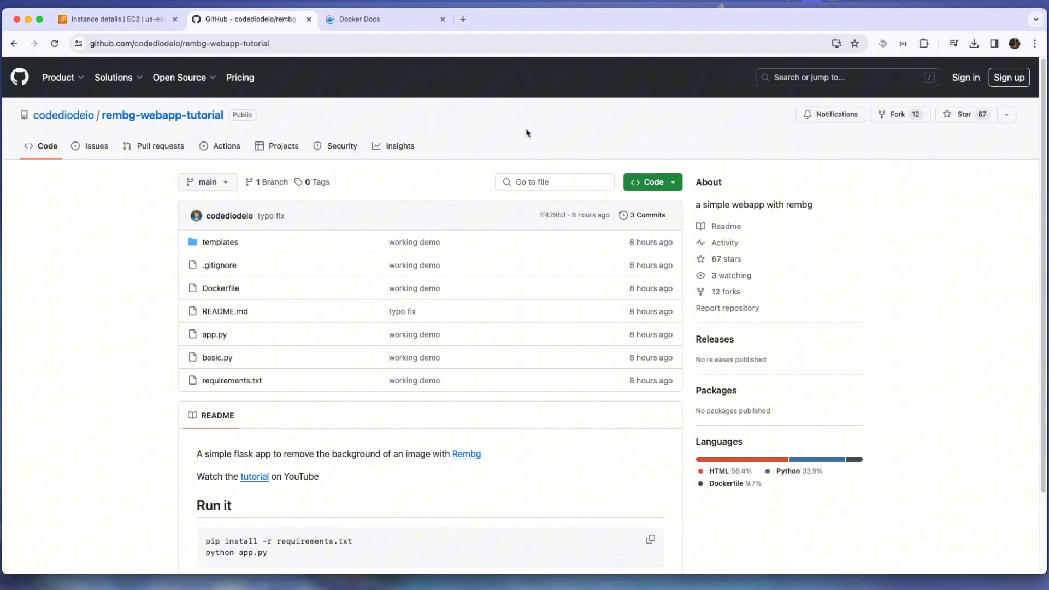
pyautogui.click(651, 182)
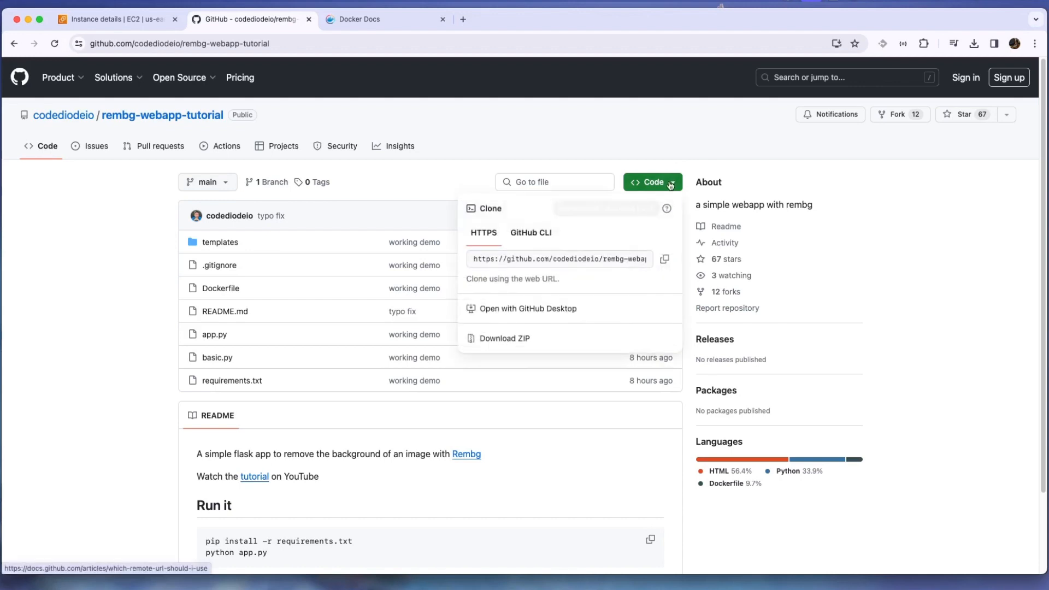
pyautogui.click(663, 259)
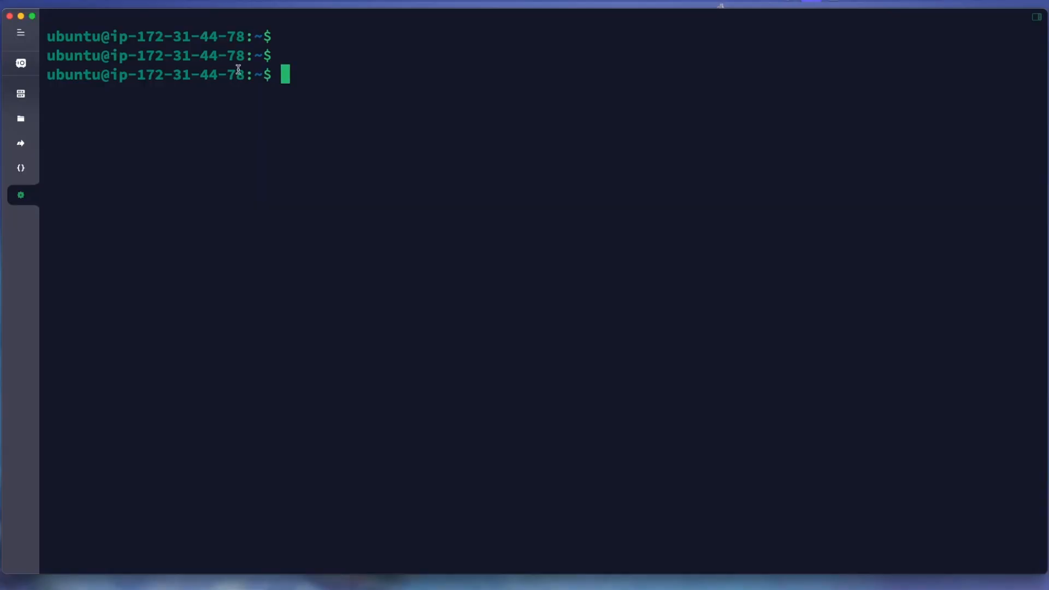
# - Check the server with htop and confirm docker ps shows no running containers
pyautogui.write('ht')
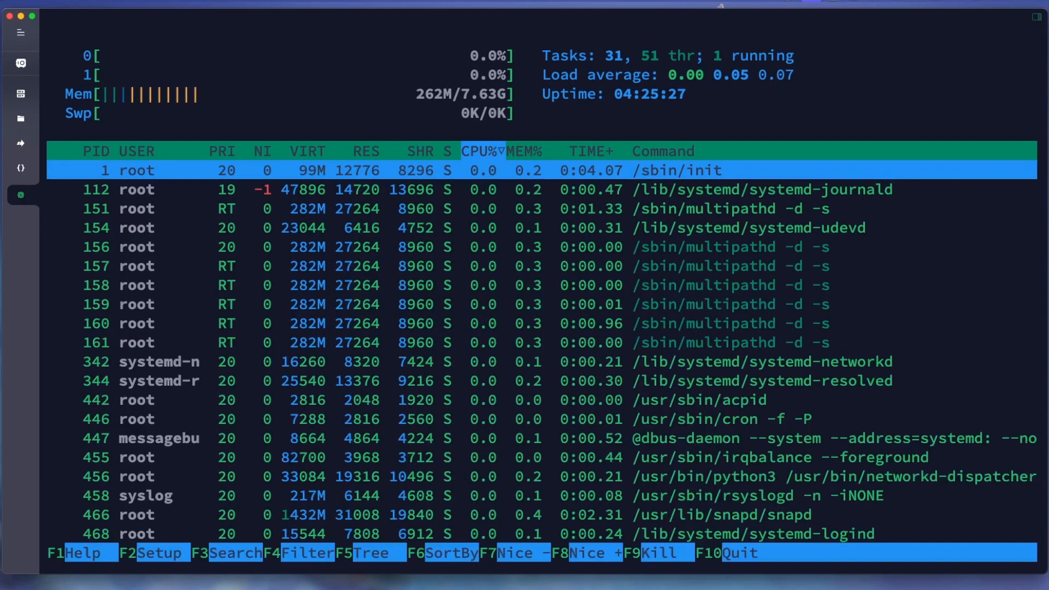
pyautogui.write('docker ps')
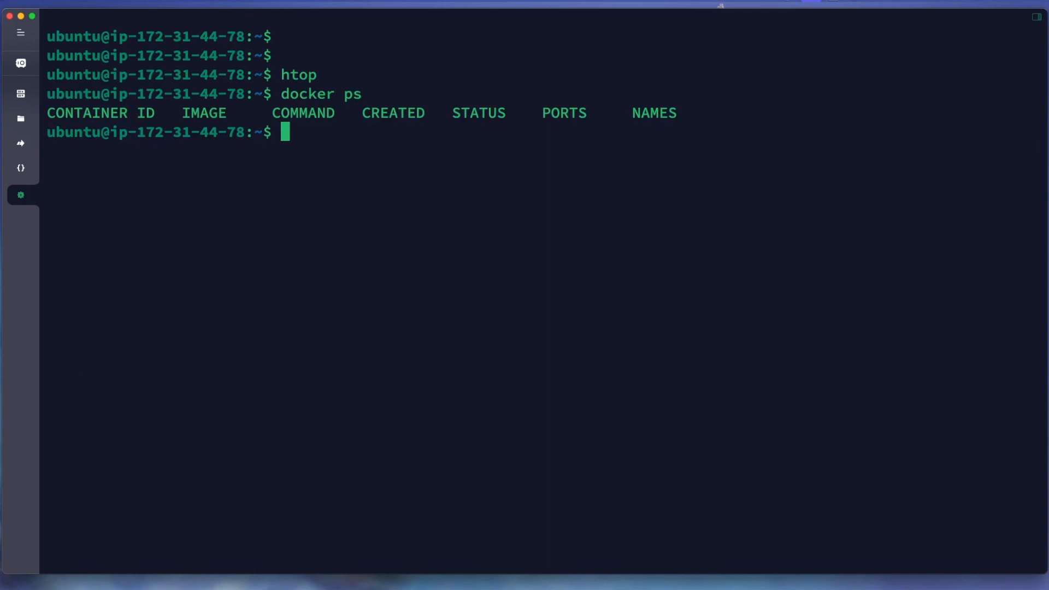
pyautogui.press('Return')
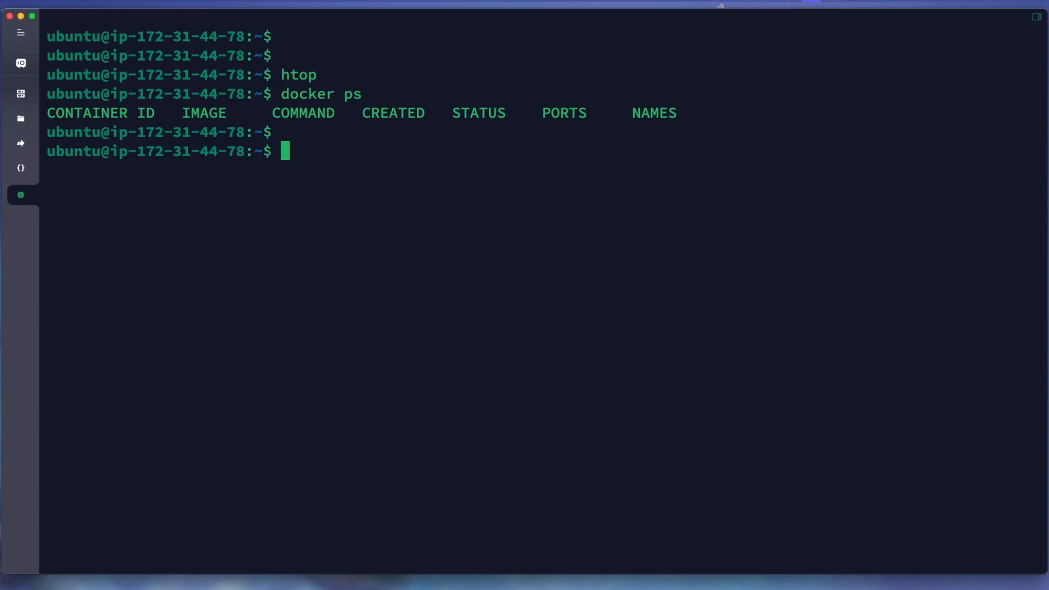
pyautogui.write('clone')
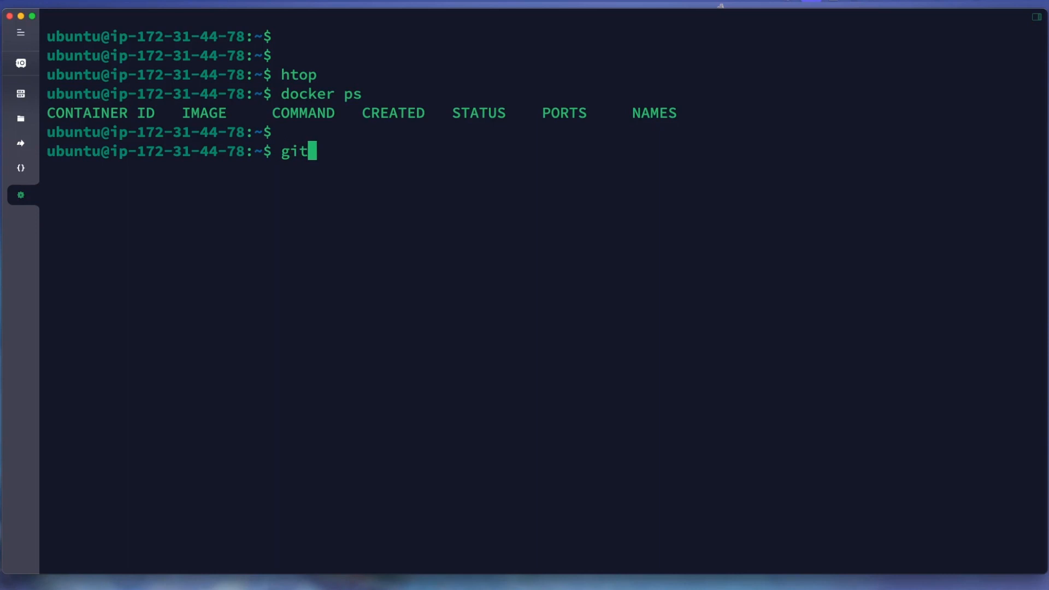
pyautogui.write('clone https://github.com/codediodeio/rembg-webapp-tutorial.git')
pyautogui.write('cd')
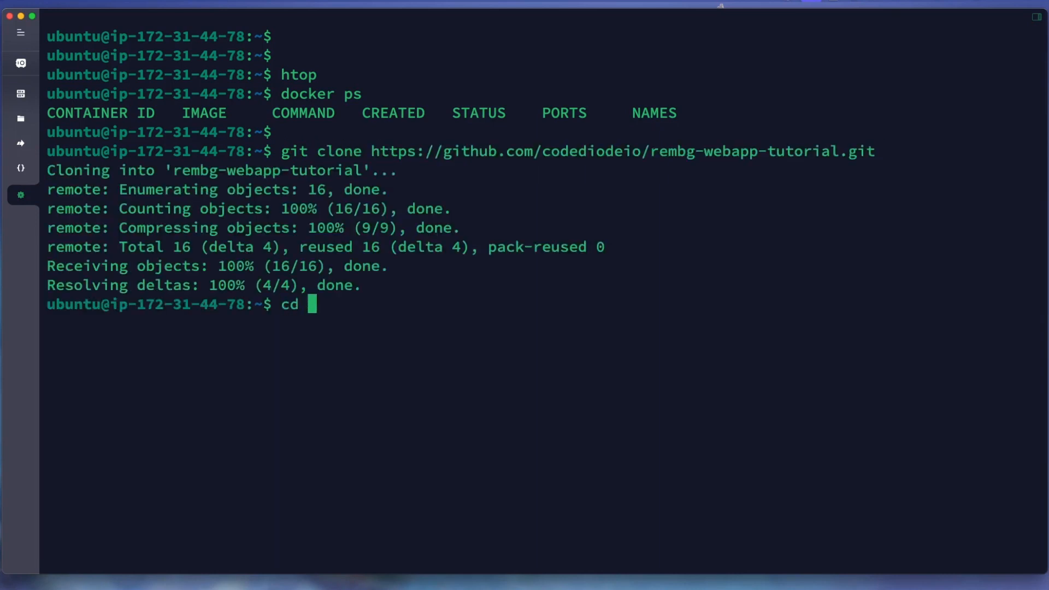
pyautogui.write('rembg-webapp-tutorial/')
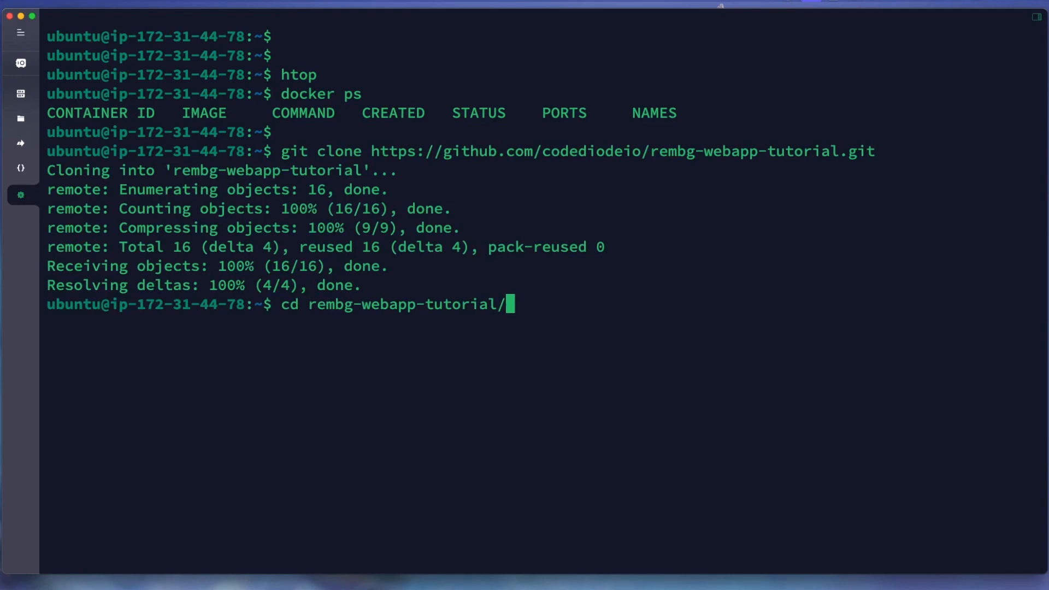
# - View the repository's Dockerfile on GitHub to find the u2net.onnx download link
pyautogui.click(247, 19)
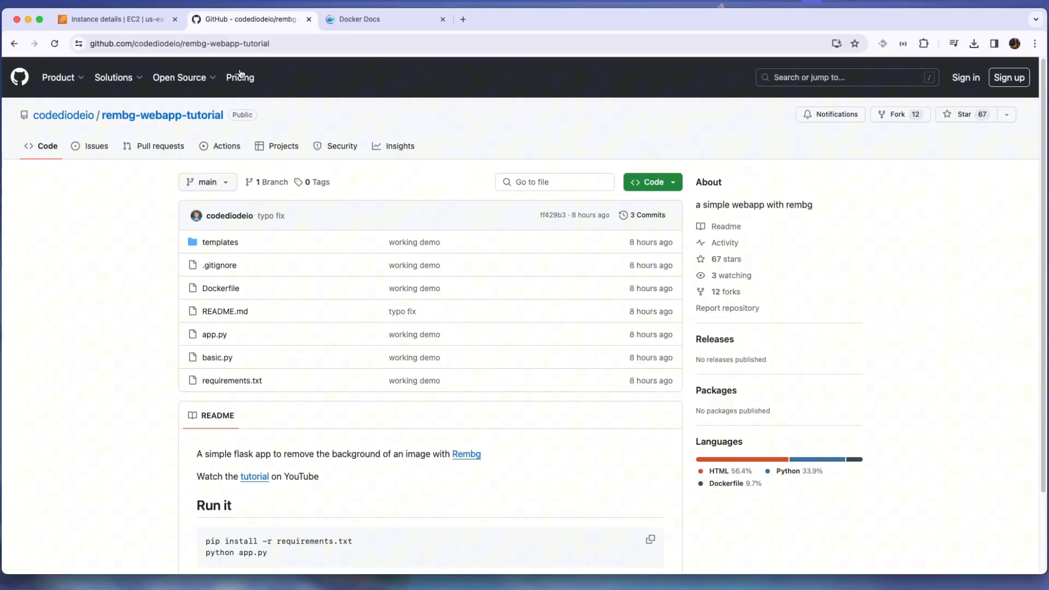
pyautogui.moveTo(221, 287)
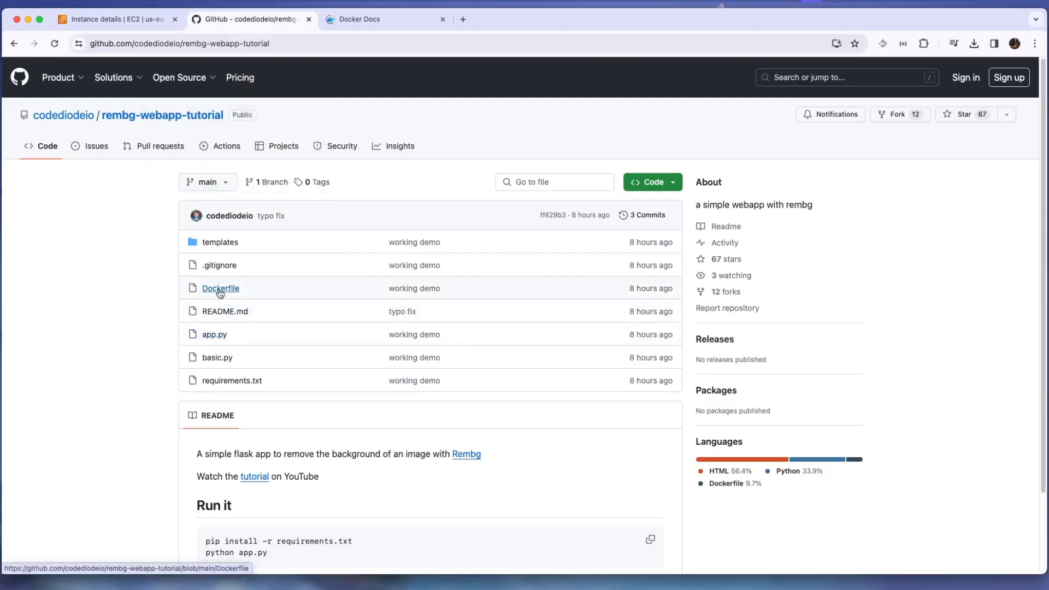
pyautogui.click(220, 288)
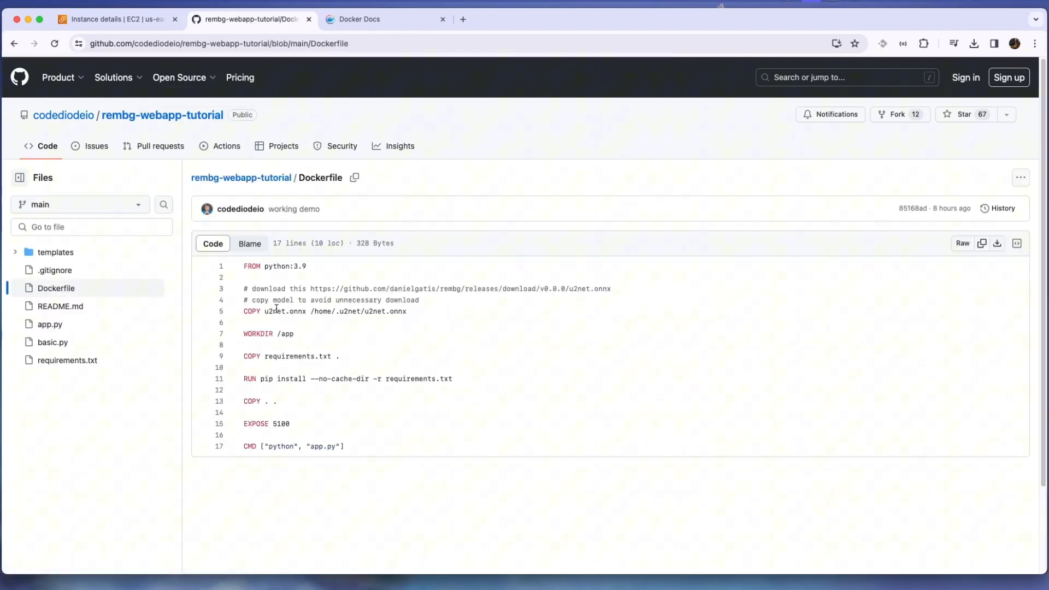
pyautogui.moveTo(313, 288)
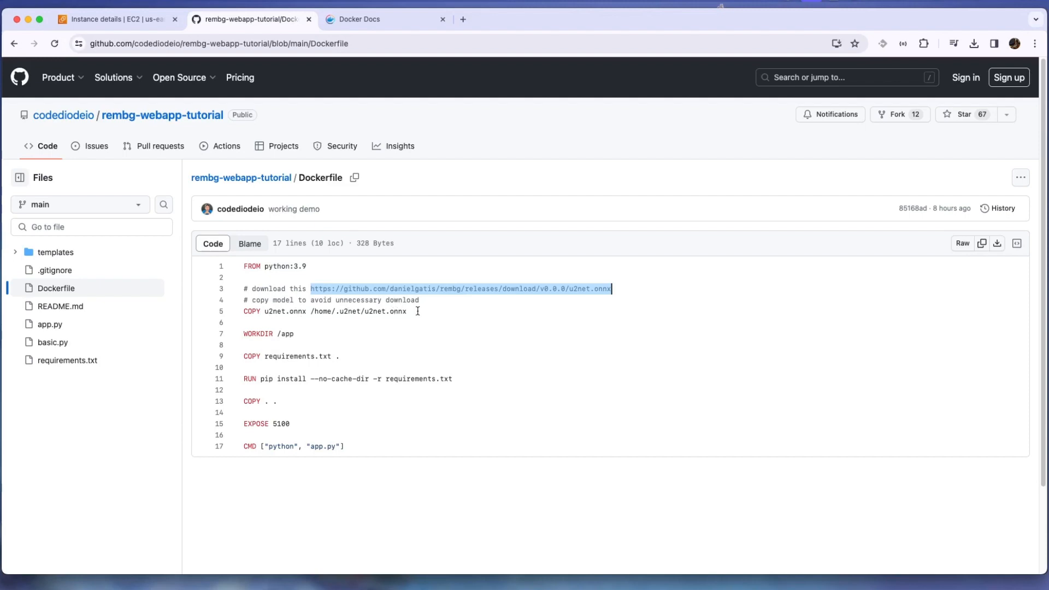
pyautogui.moveTo(417, 314)
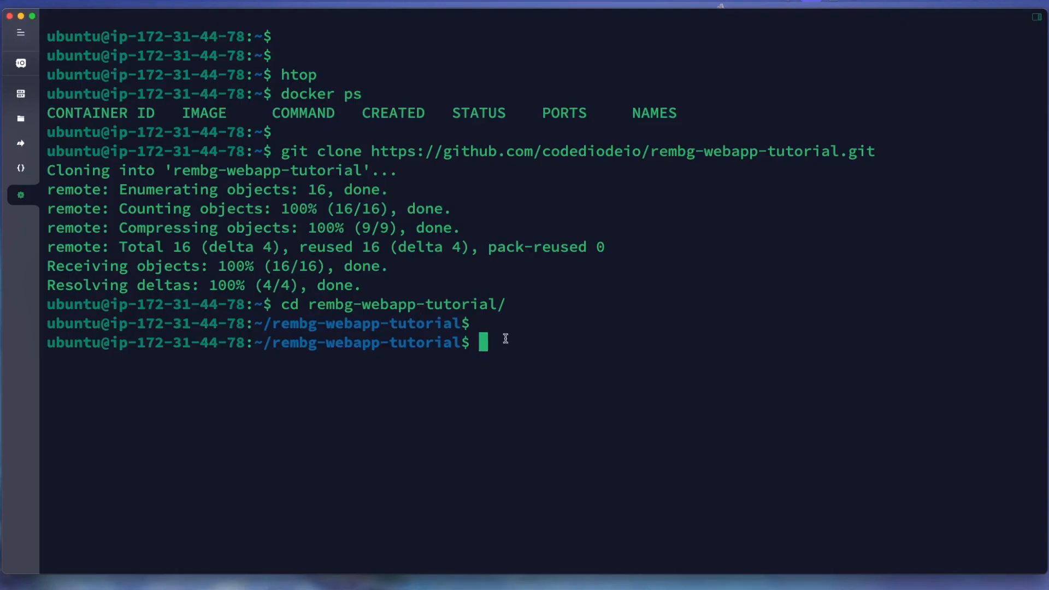
# - Download the u2net.onnx model with wget, list the folder, and print the Dockerfile
pyautogui.write('wget')
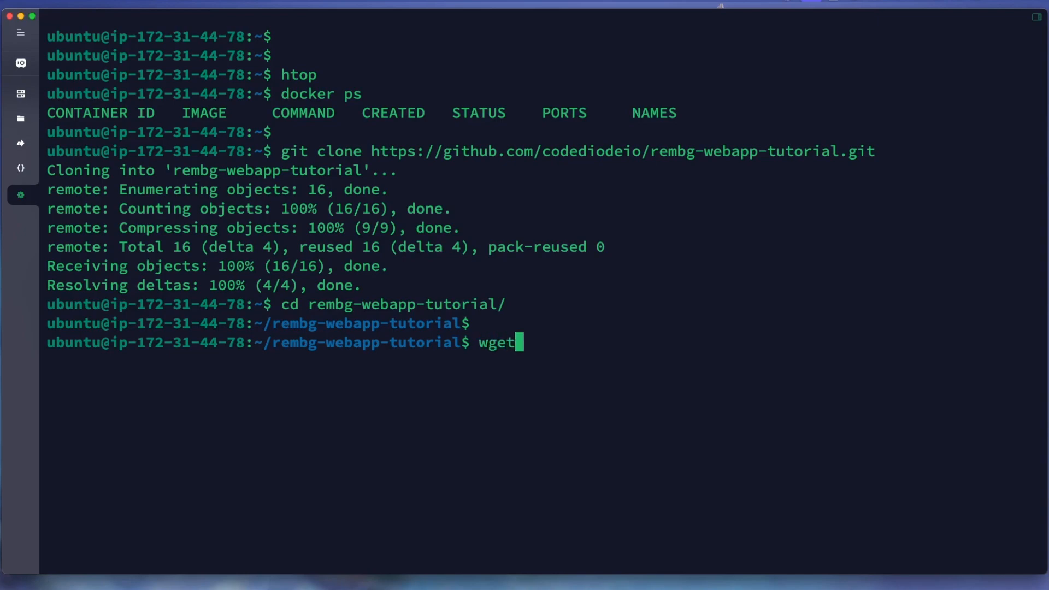
pyautogui.press('Return')
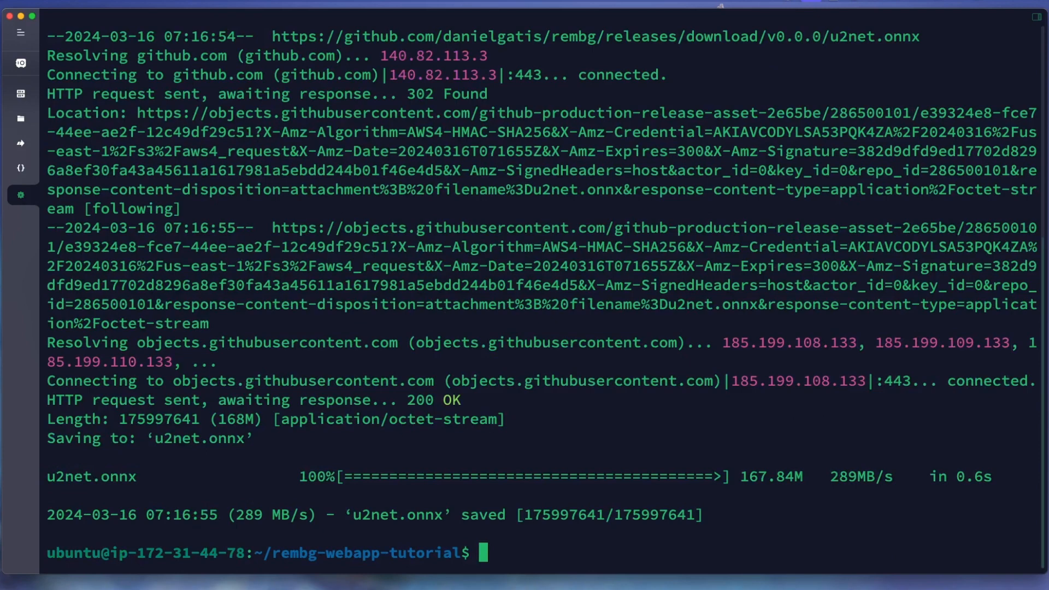
pyautogui.write('ls -al')
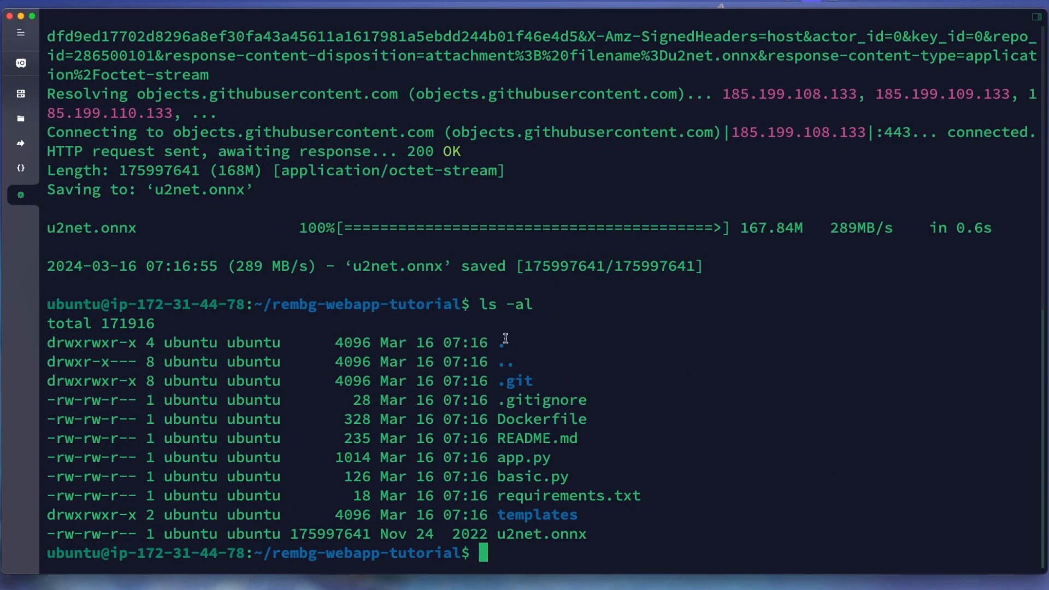
pyautogui.doubleClick(540, 533)
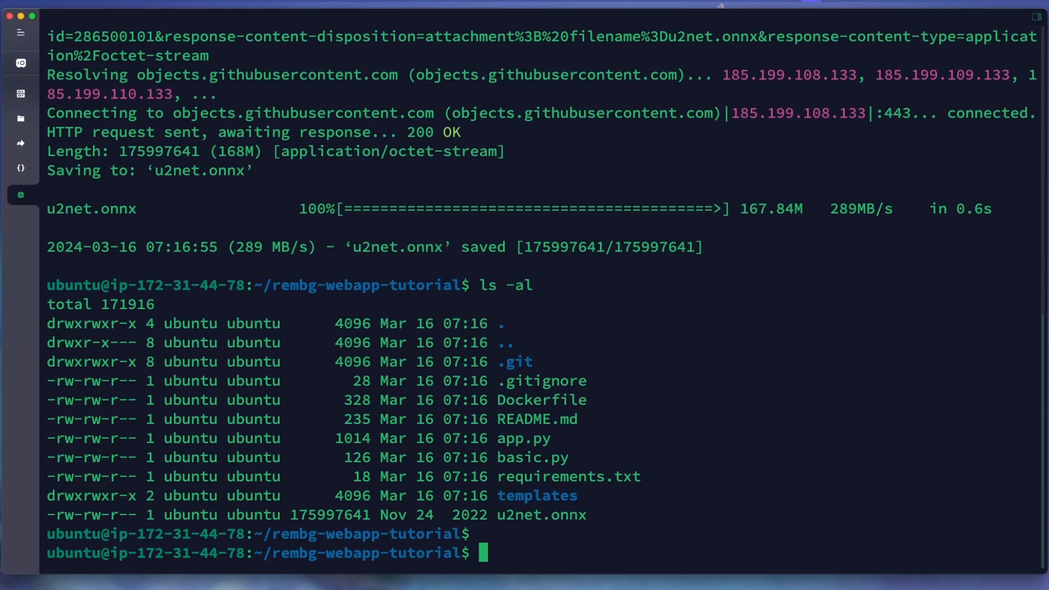
pyautogui.write('c')
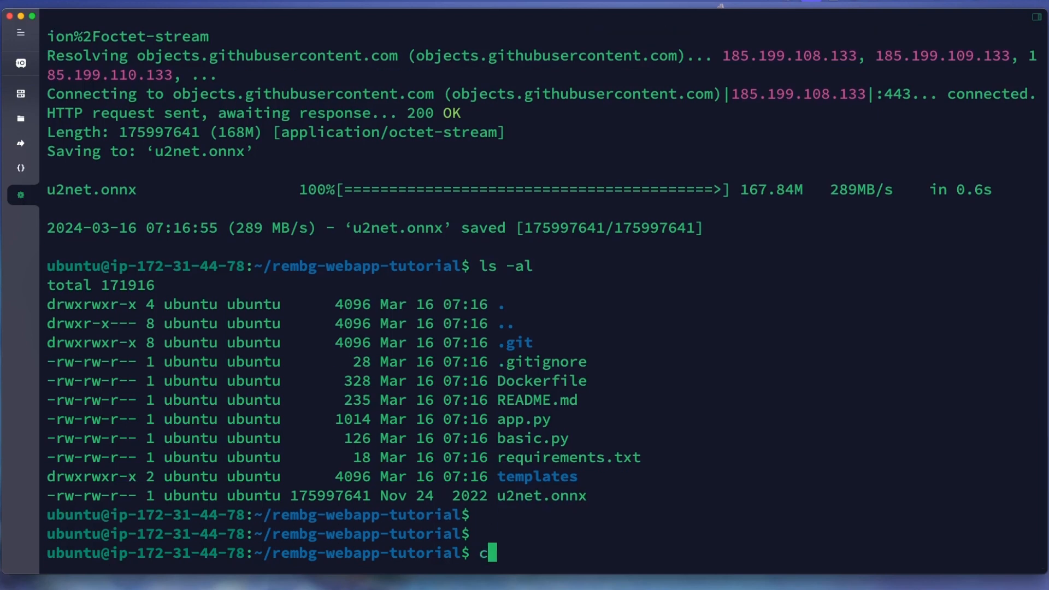
pyautogui.write('at Dokc')
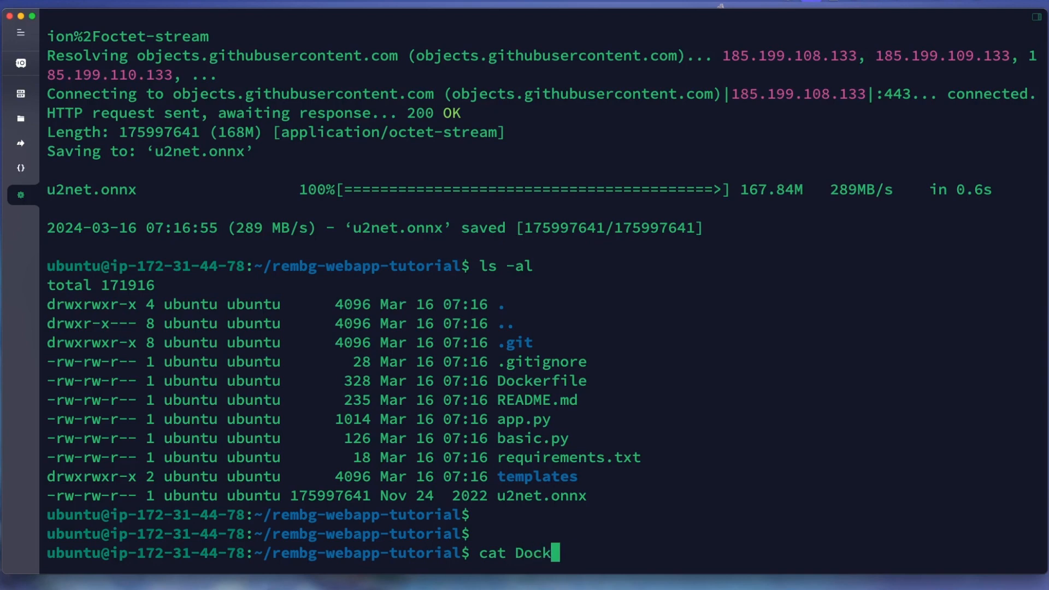
pyautogui.press('Return')
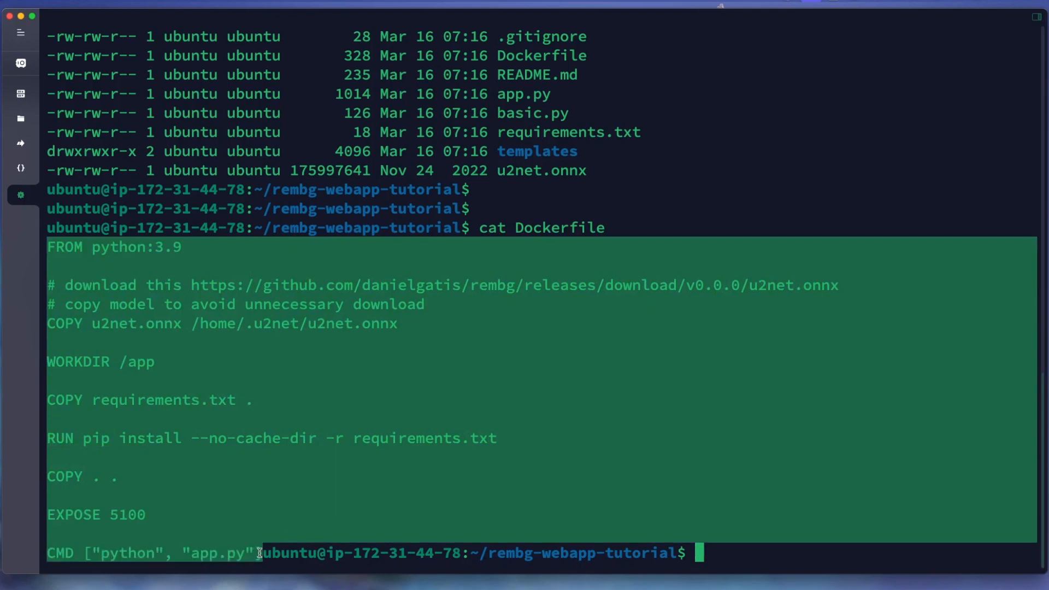
pyautogui.moveTo(112, 259)
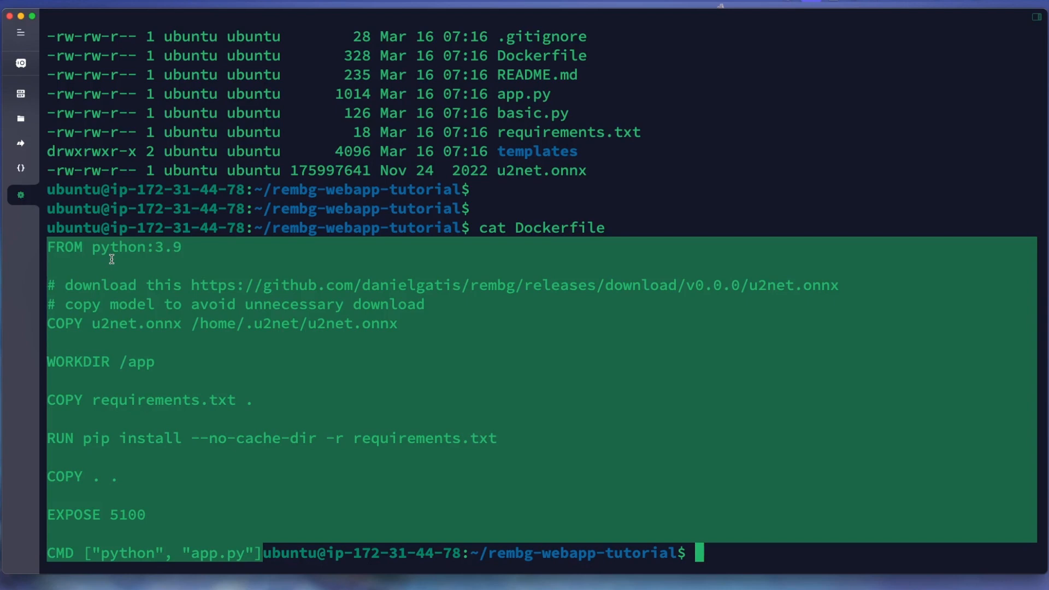
pyautogui.moveTo(102, 323)
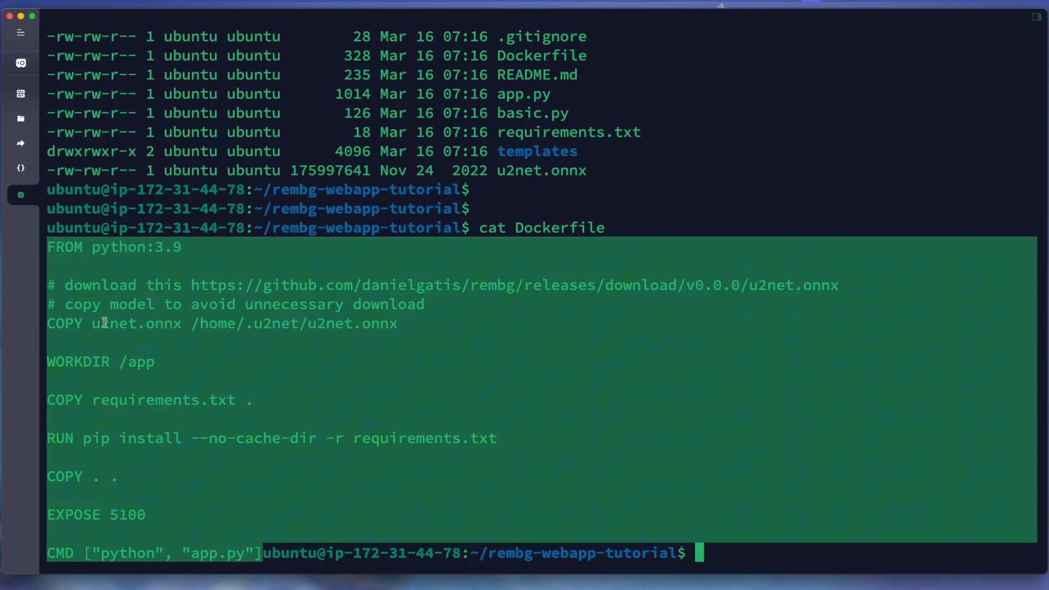
pyautogui.moveTo(131, 363)
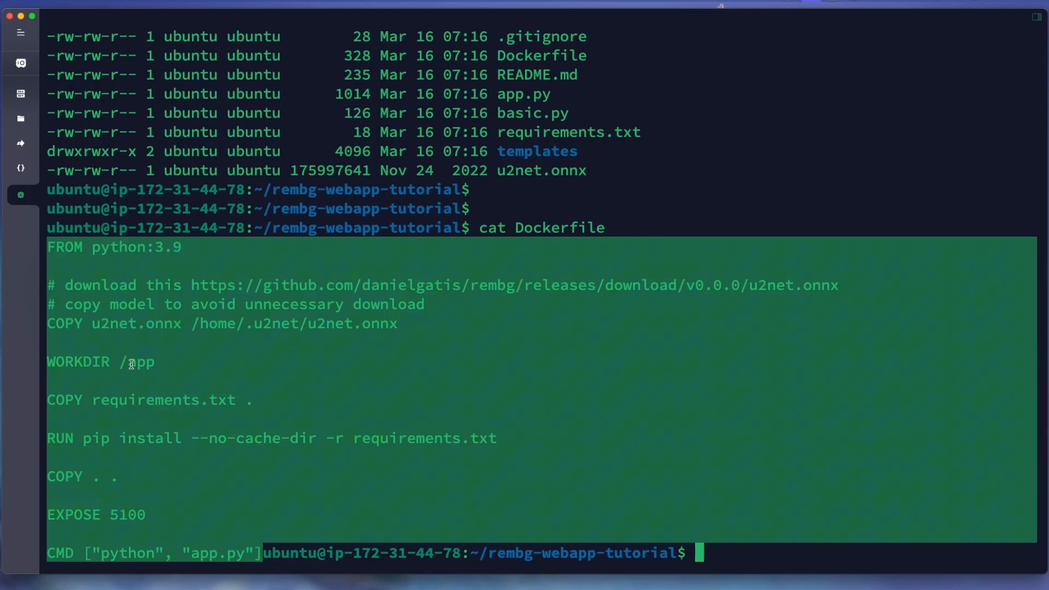
pyautogui.moveTo(99, 475)
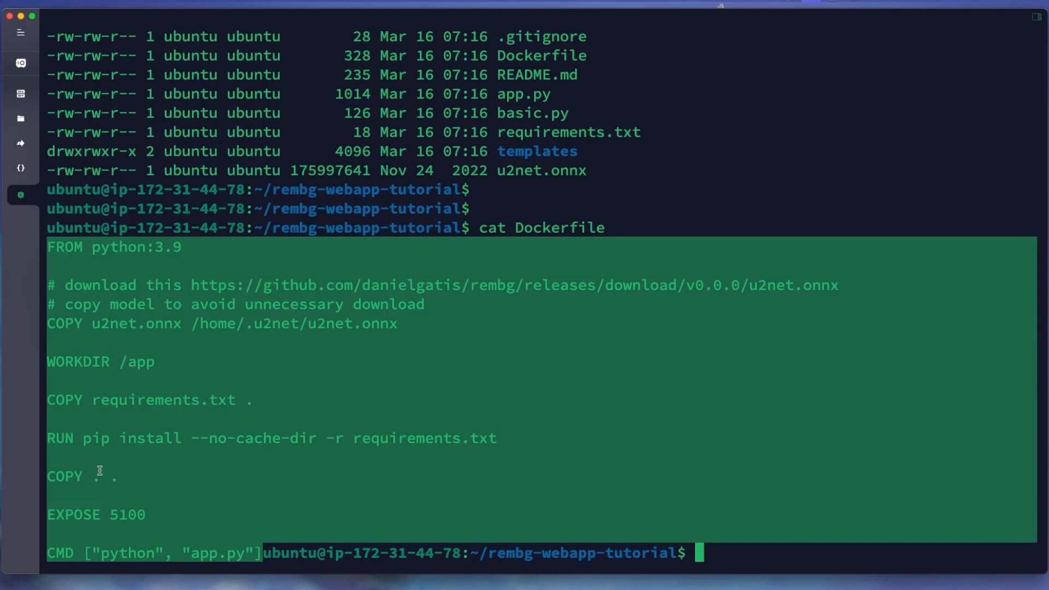
pyautogui.moveTo(111, 514)
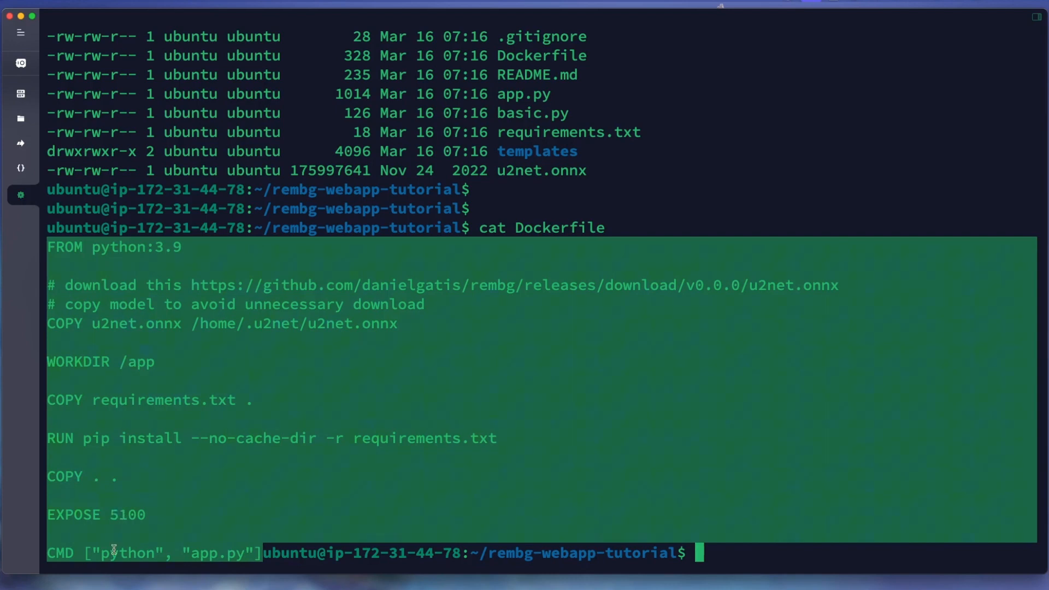
pyautogui.moveTo(230, 553)
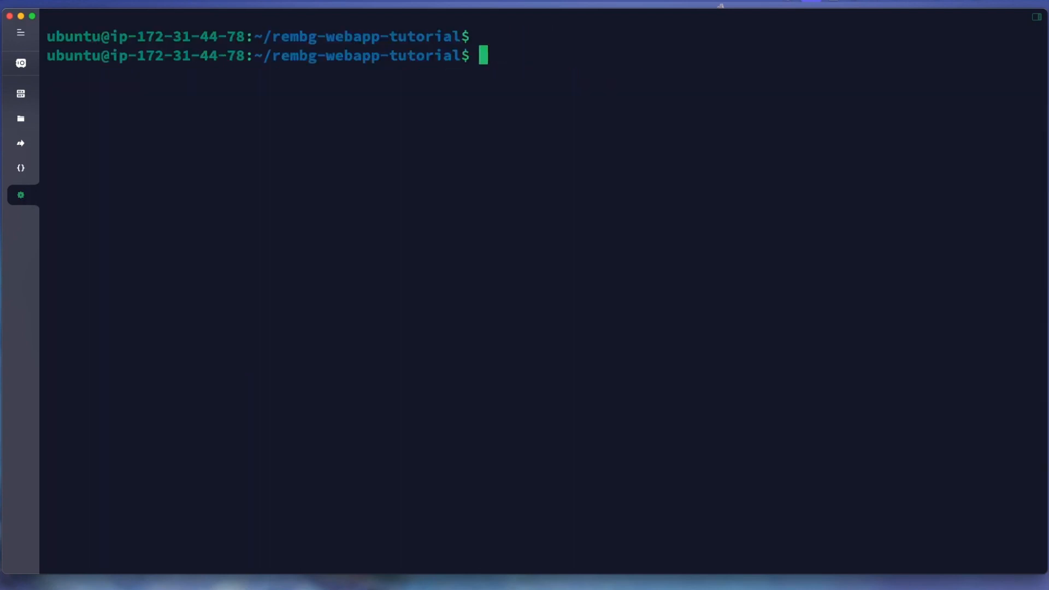
# - Build the rembg:v1 image with docker build -t rembg:v1 . through all six steps
pyautogui.write('docker')
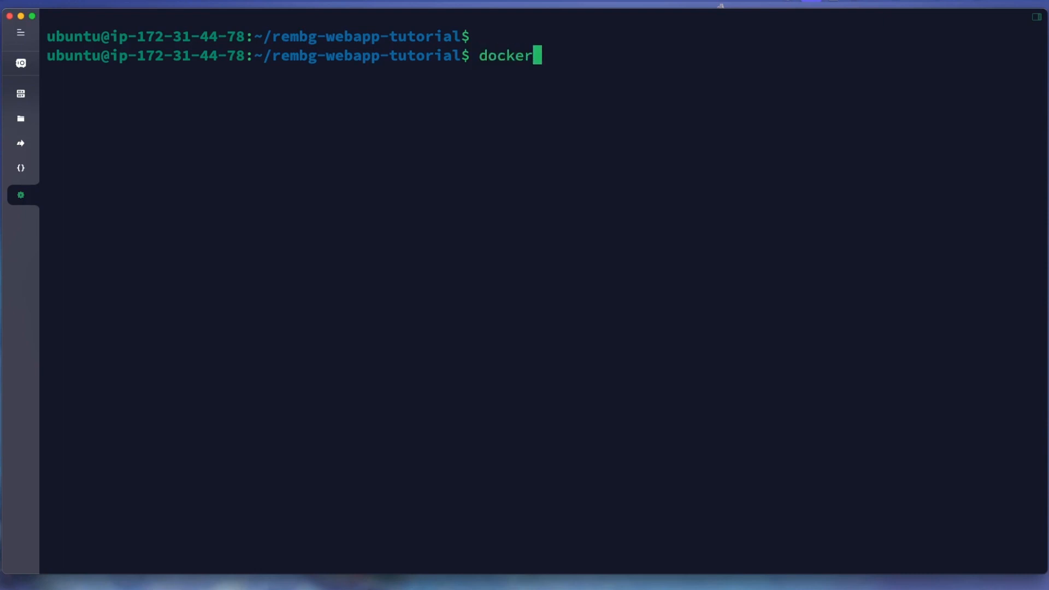
pyautogui.write('build')
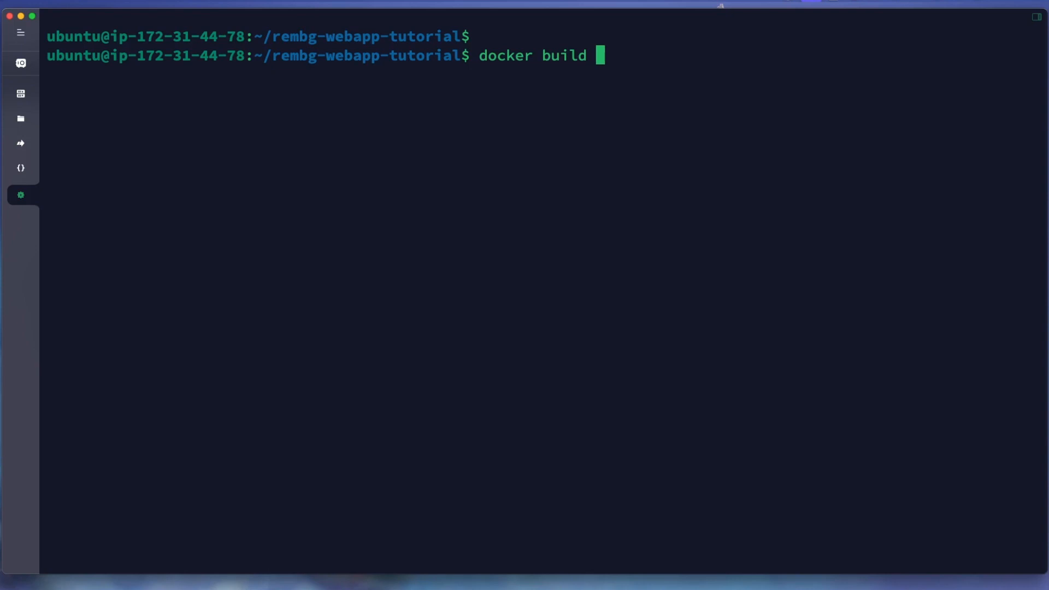
pyautogui.write('-t')
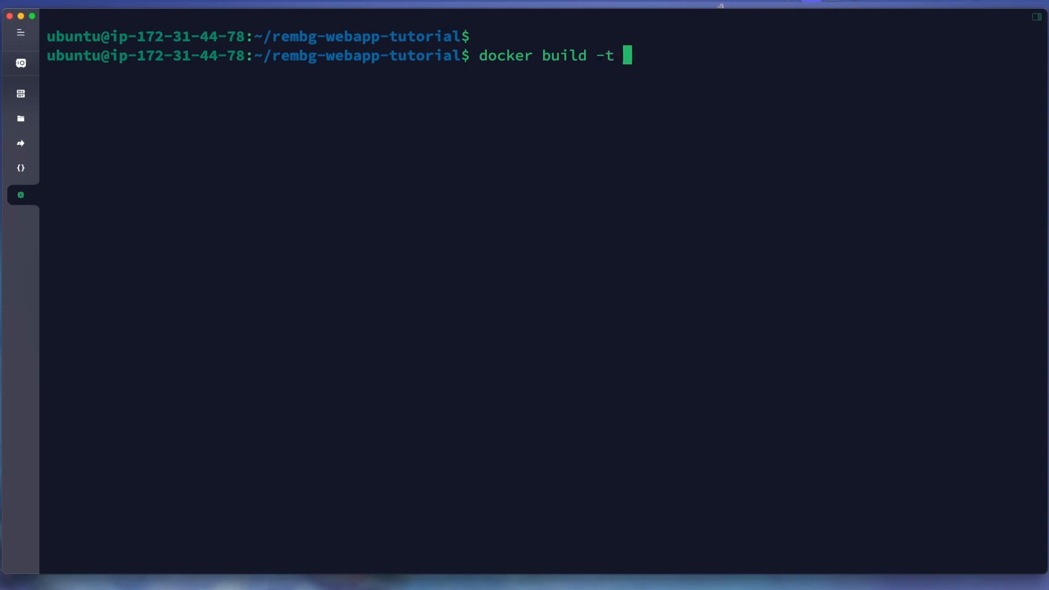
pyautogui.write('rembg')
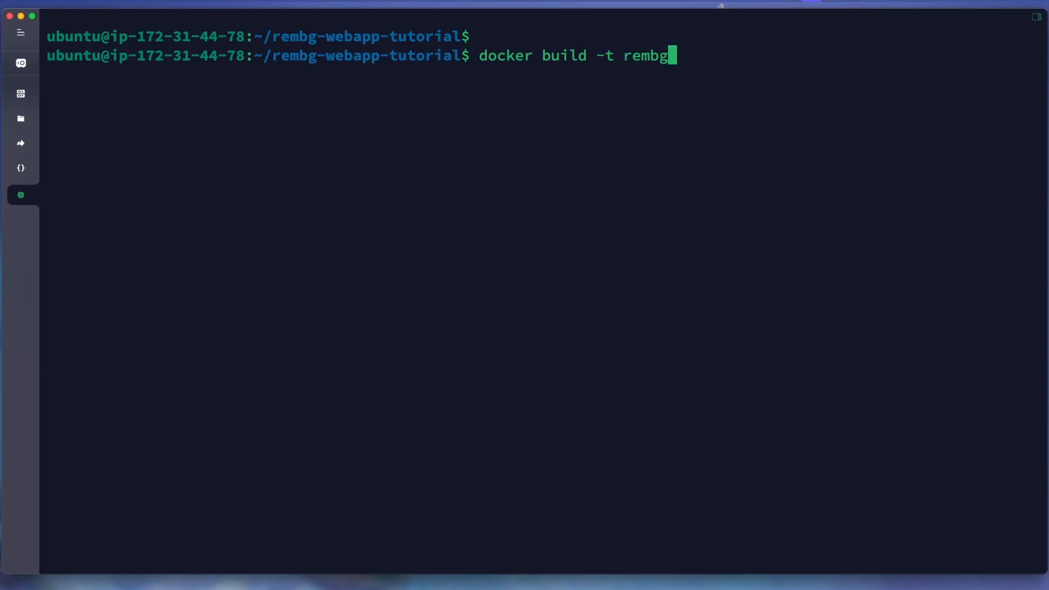
pyautogui.write(':v1')
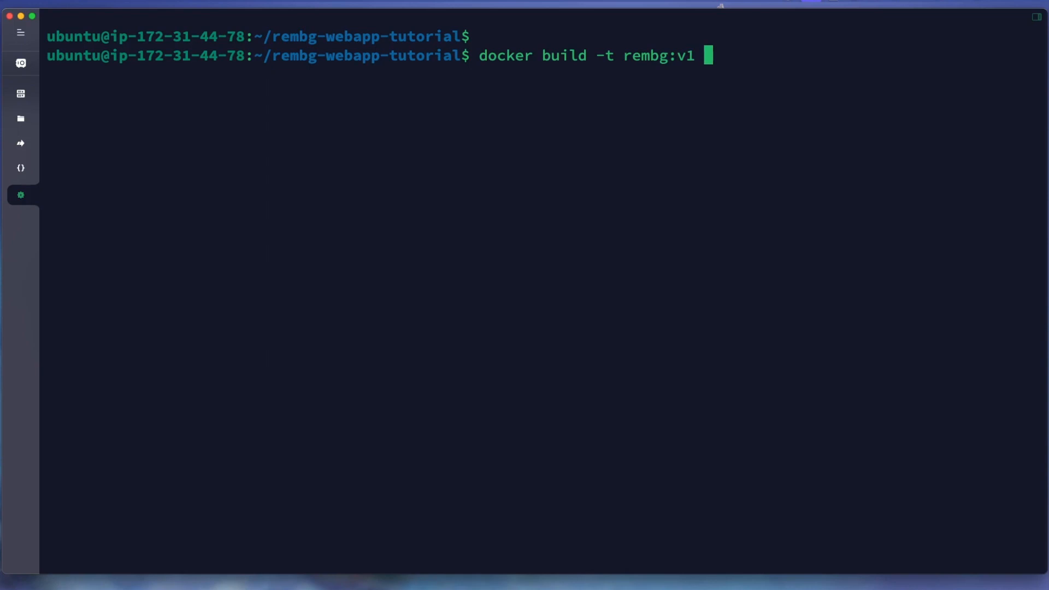
pyautogui.write('.')
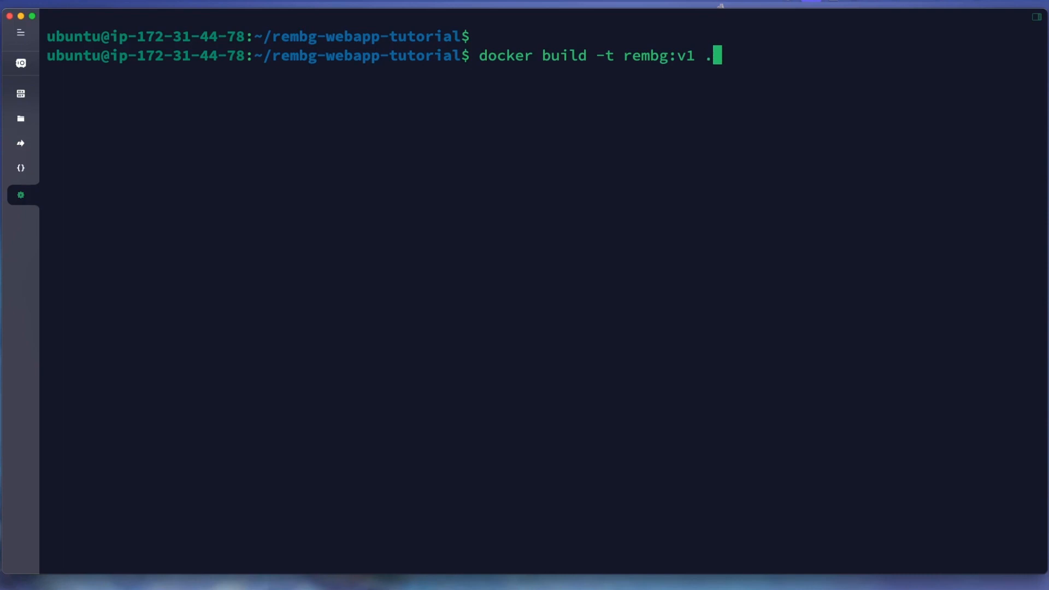
pyautogui.doubleClick(295, 56)
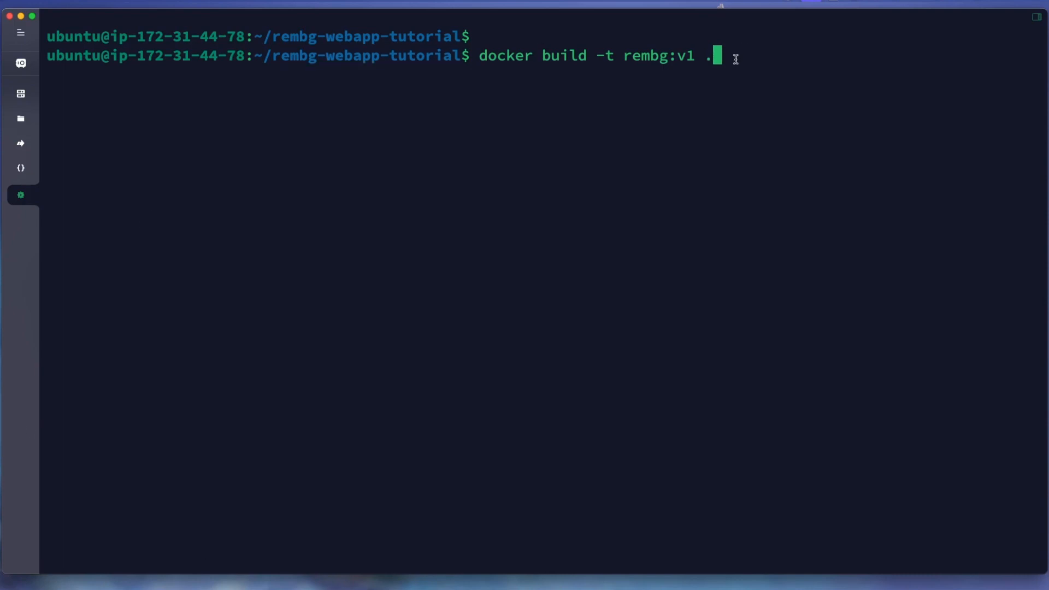
pyautogui.press('Return')
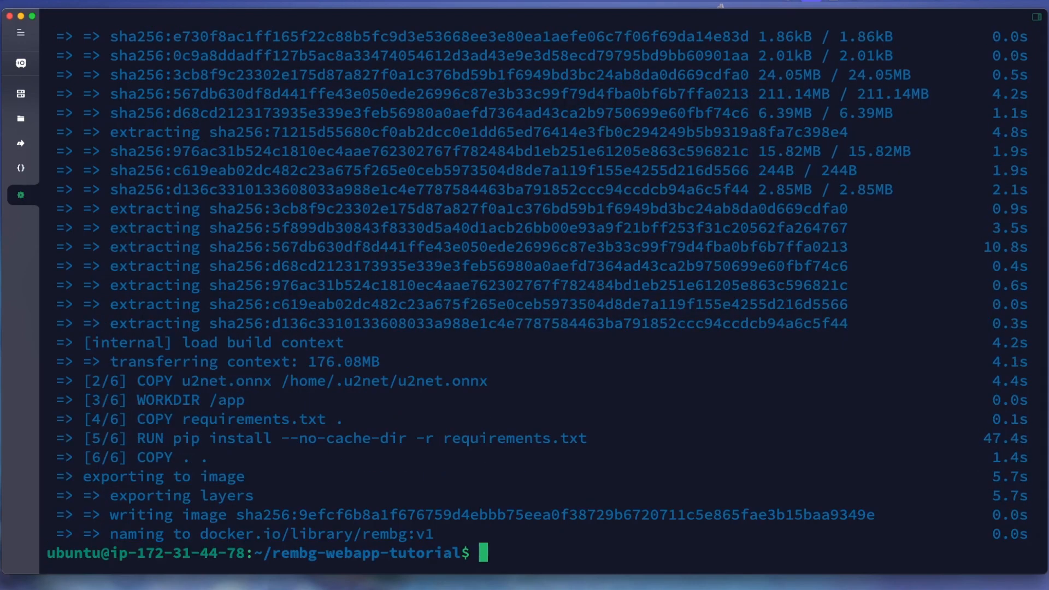
pyautogui.press('Return')
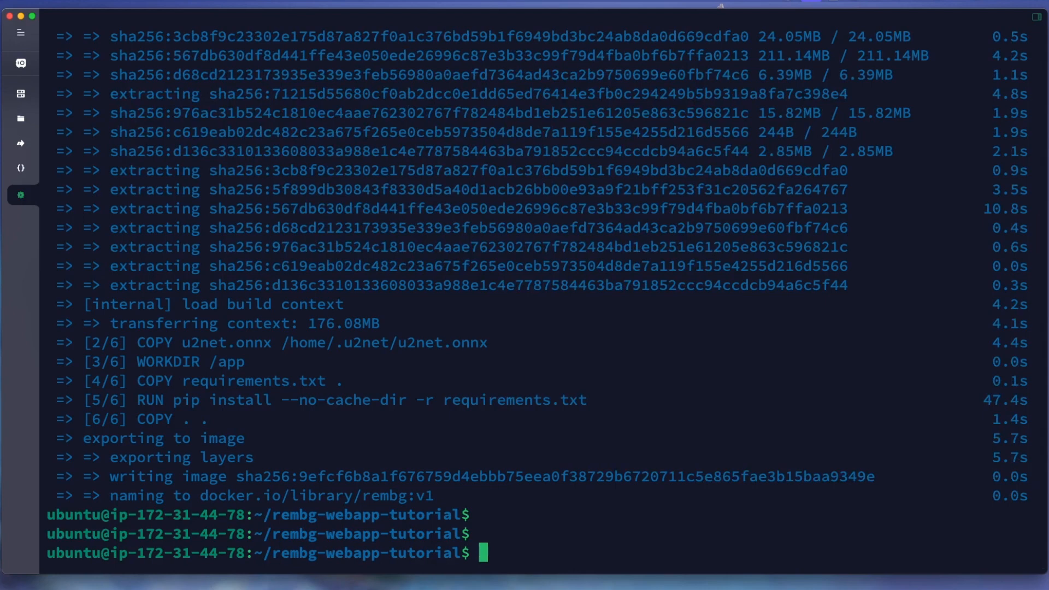
pyautogui.write('docker images')
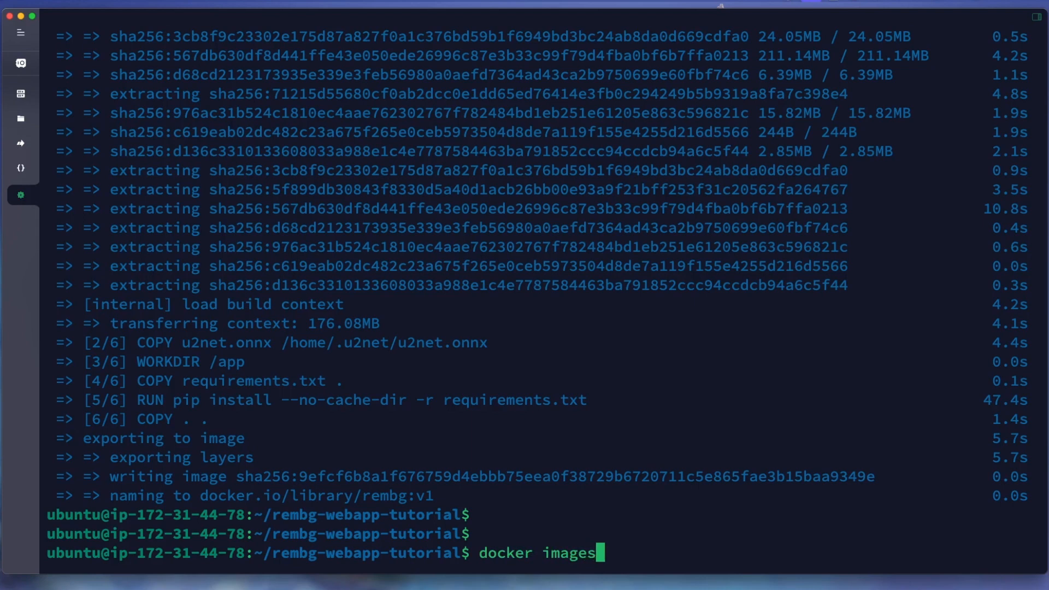
# - List Docker images to confirm rembg:v1 at 2.01GB, then clear the screen
pyautogui.press('Return')
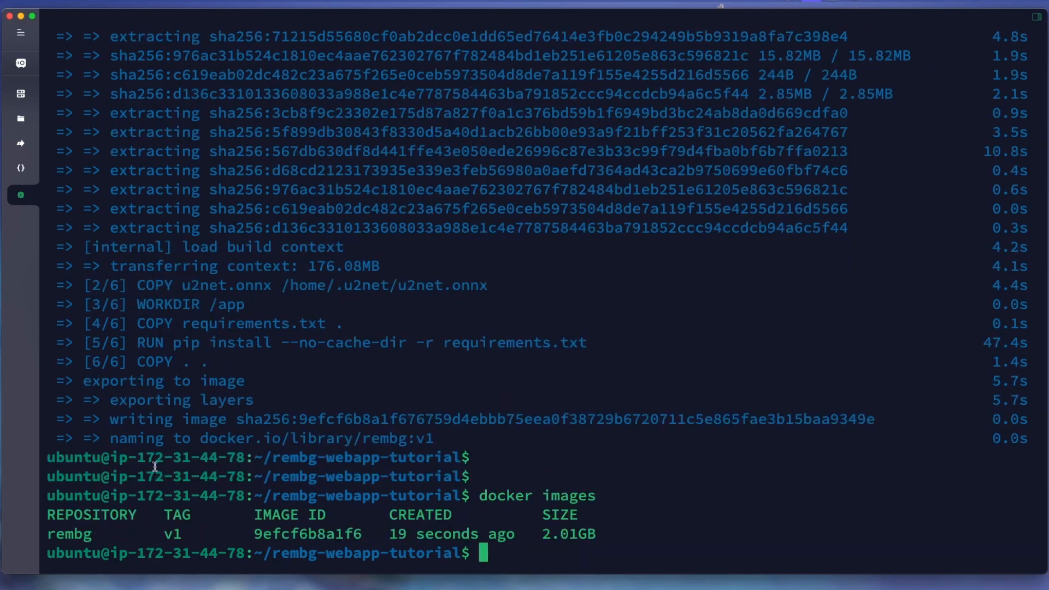
pyautogui.doubleClick(60, 534)
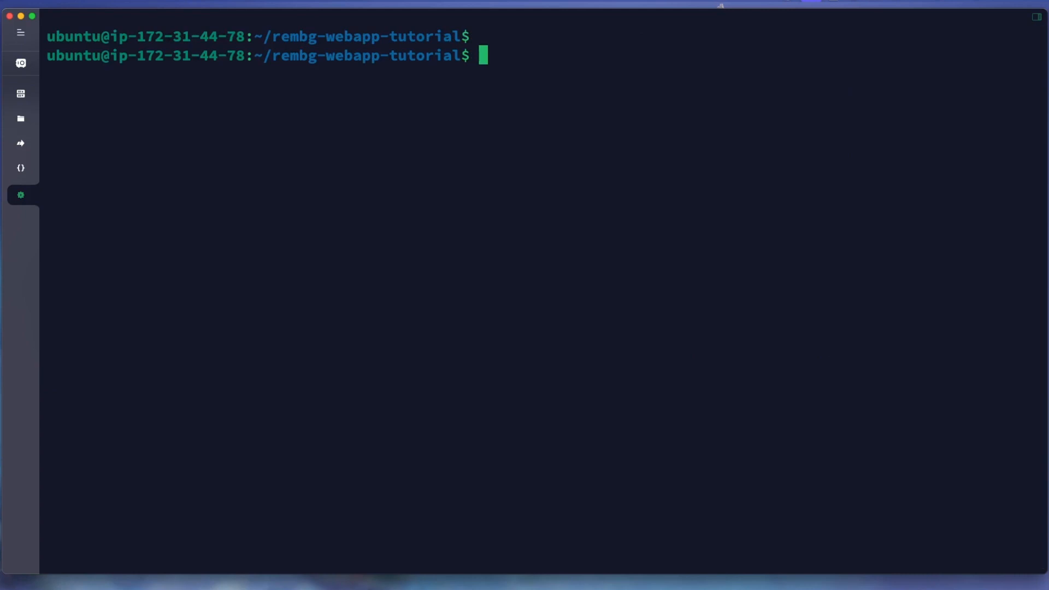
# - Run the rembg:v1 image ID detached with docker run -d -p 80:5100
pyautogui.write('do')
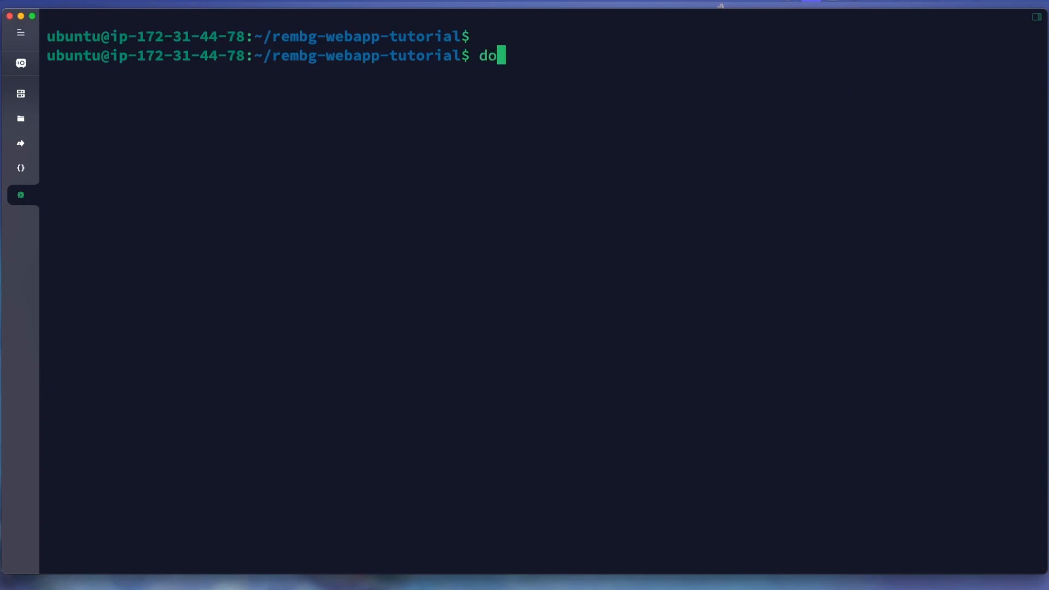
pyautogui.write('cker run')
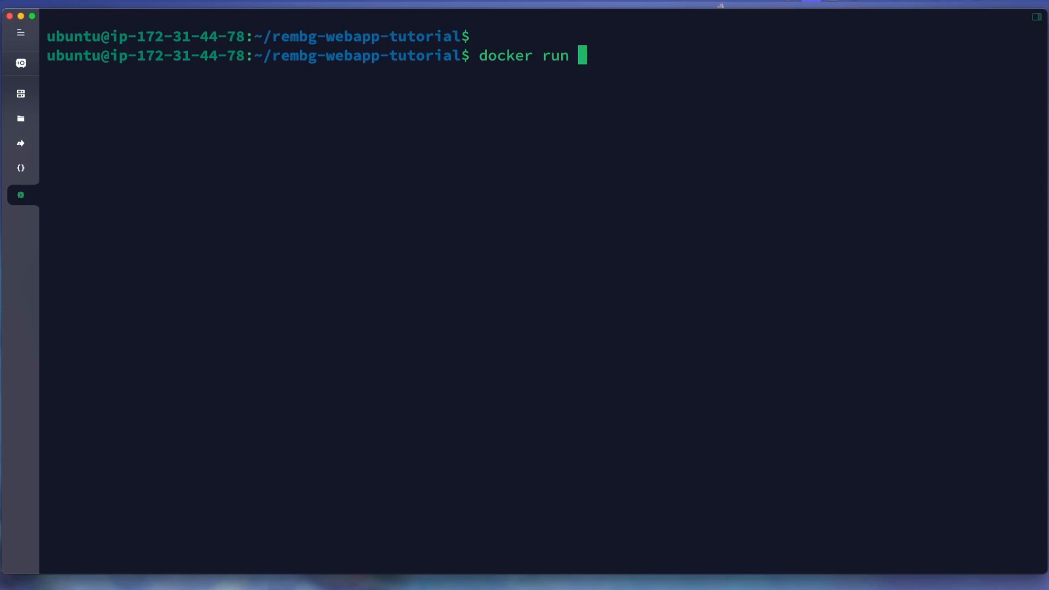
pyautogui.write('images')
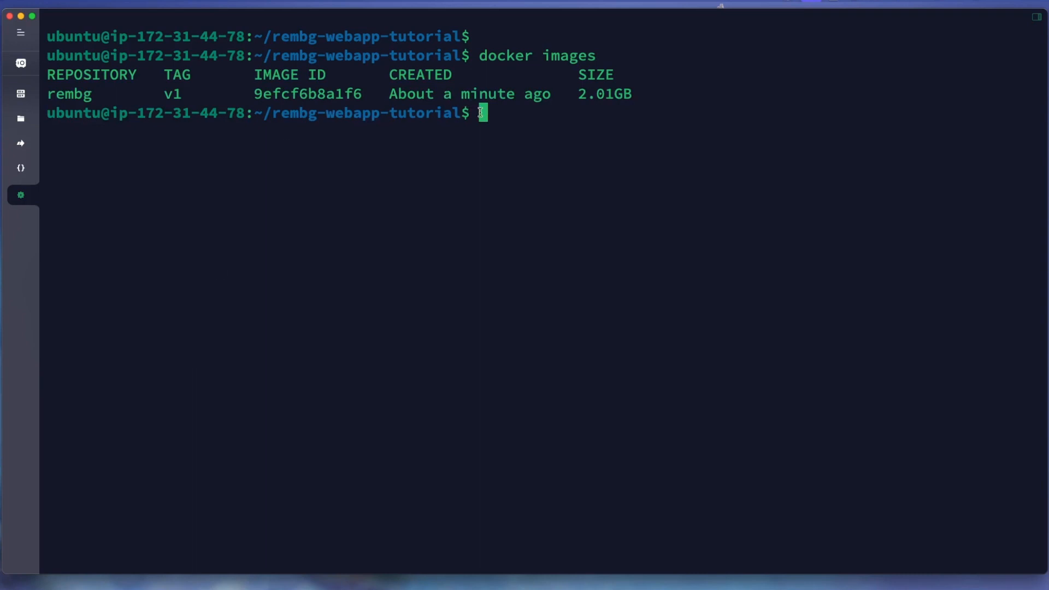
pyautogui.write('do')
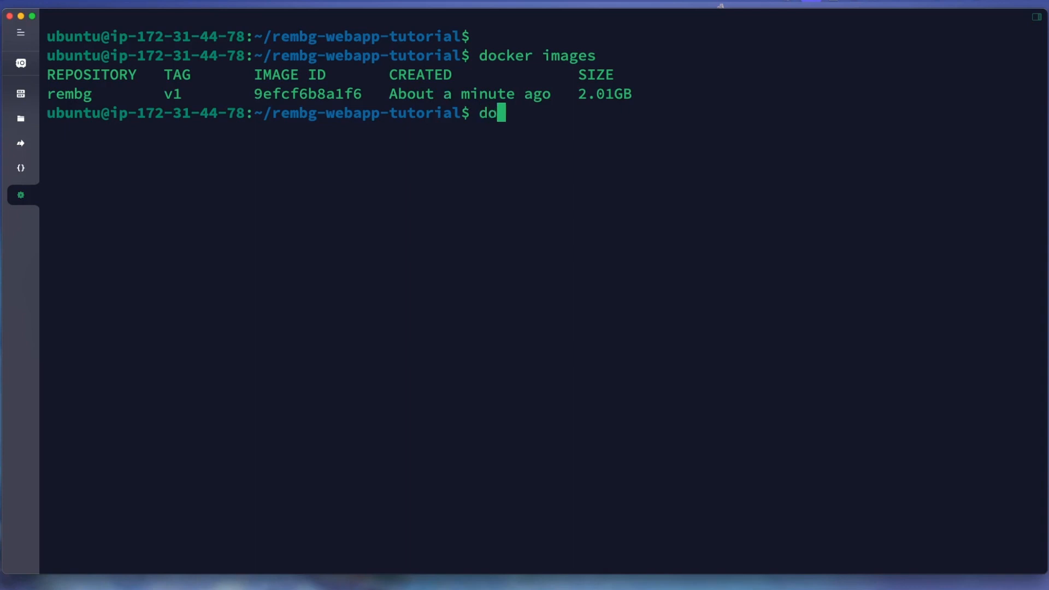
pyautogui.write('cker run')
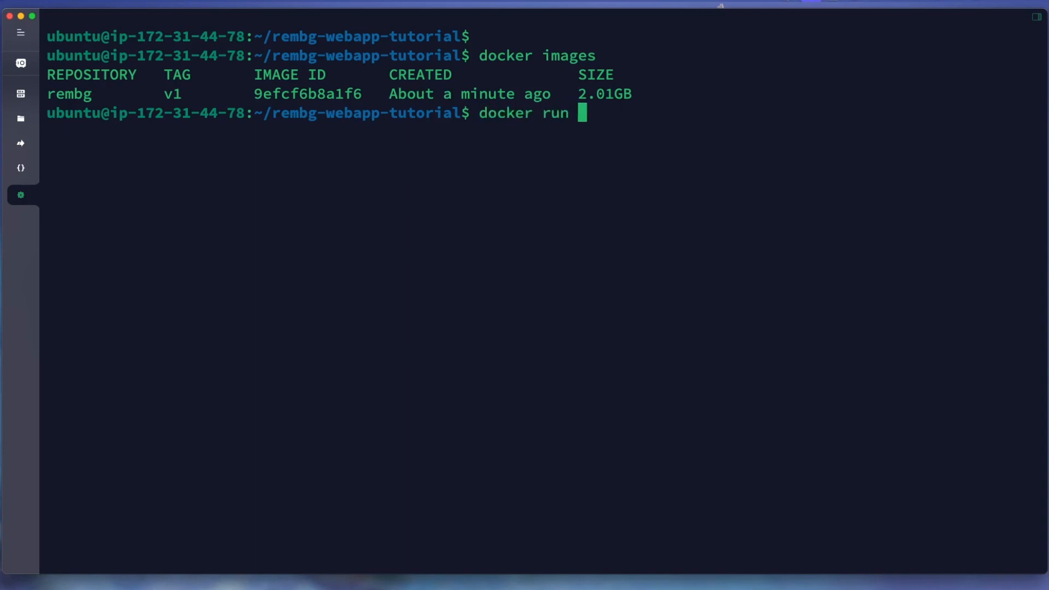
pyautogui.write('-d')
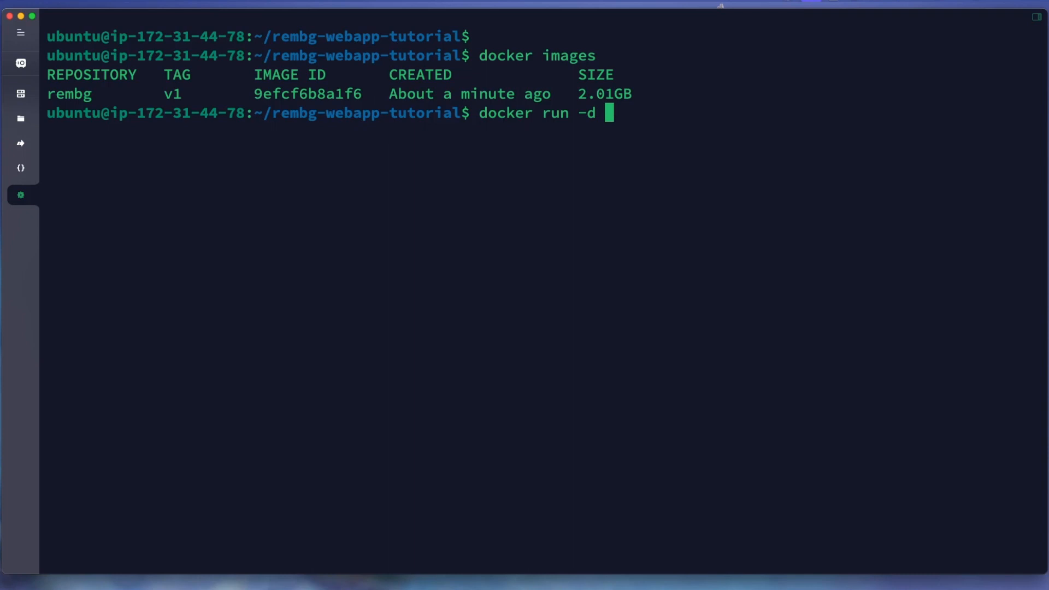
pyautogui.write('-')
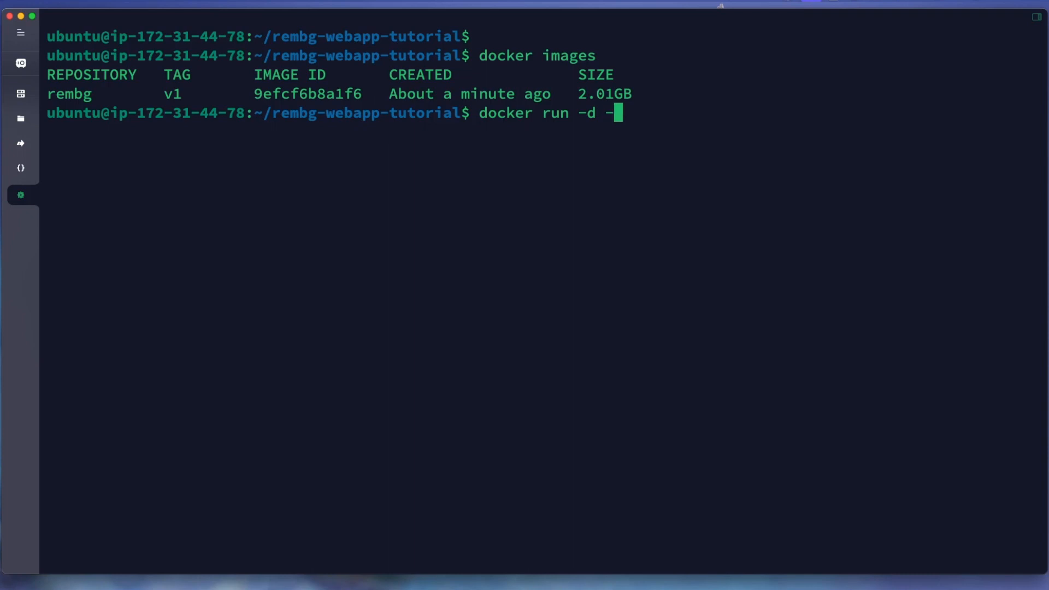
pyautogui.write('p')
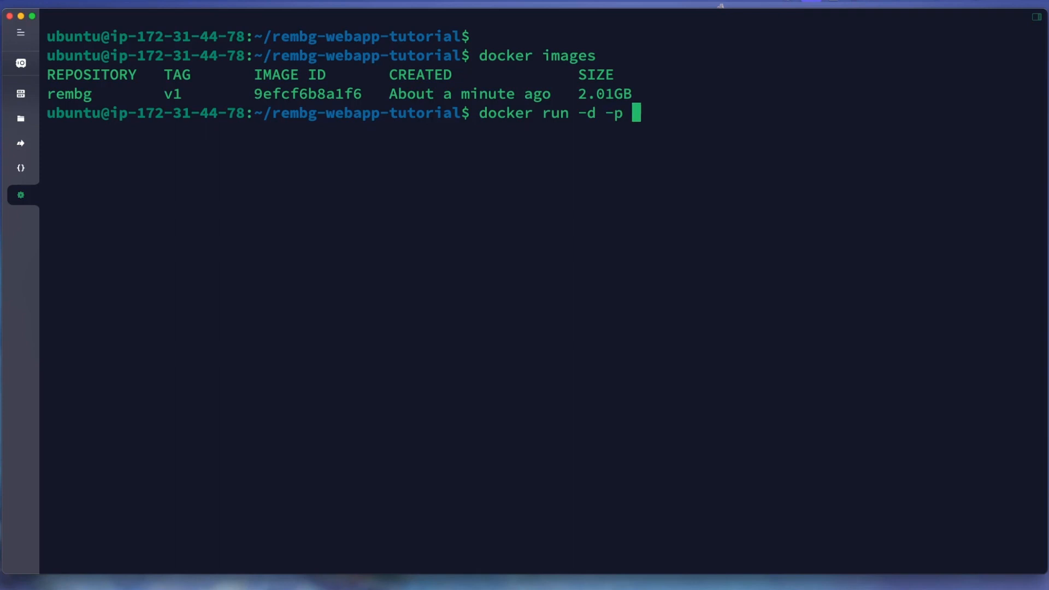
pyautogui.write('80')
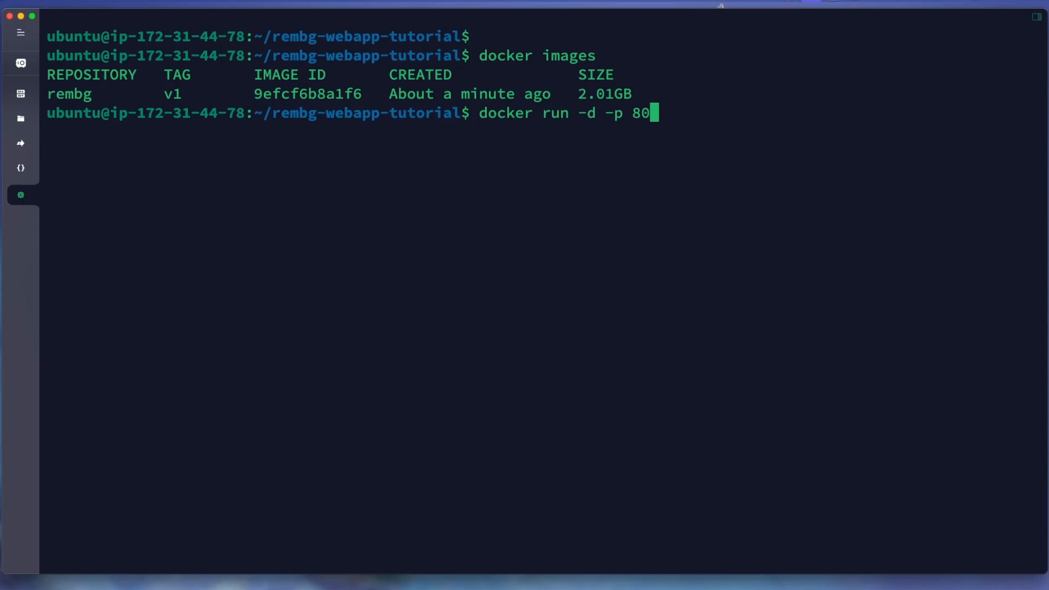
pyautogui.write(':')
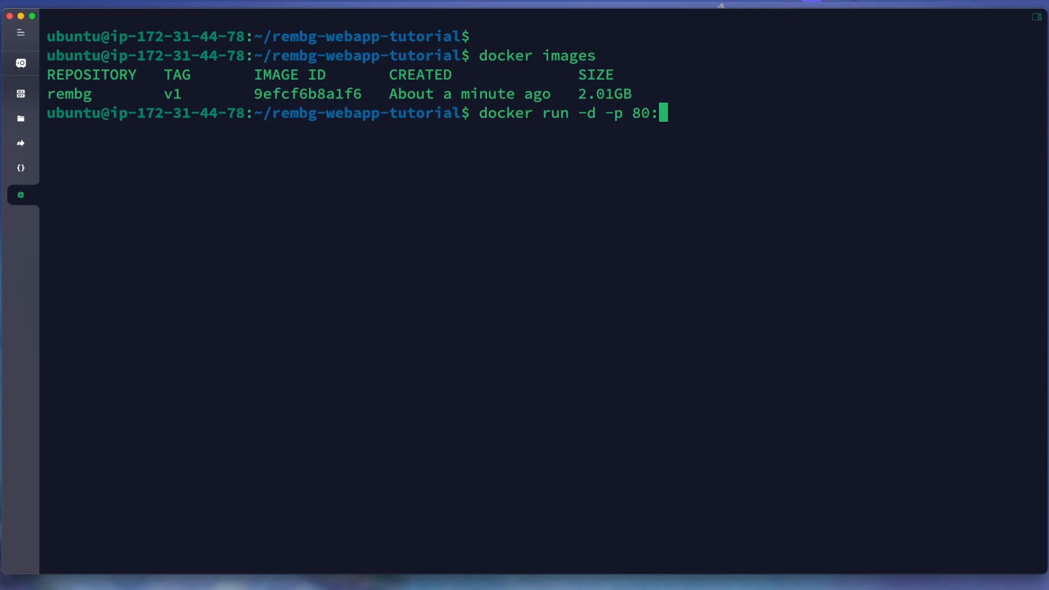
pyautogui.write('5')
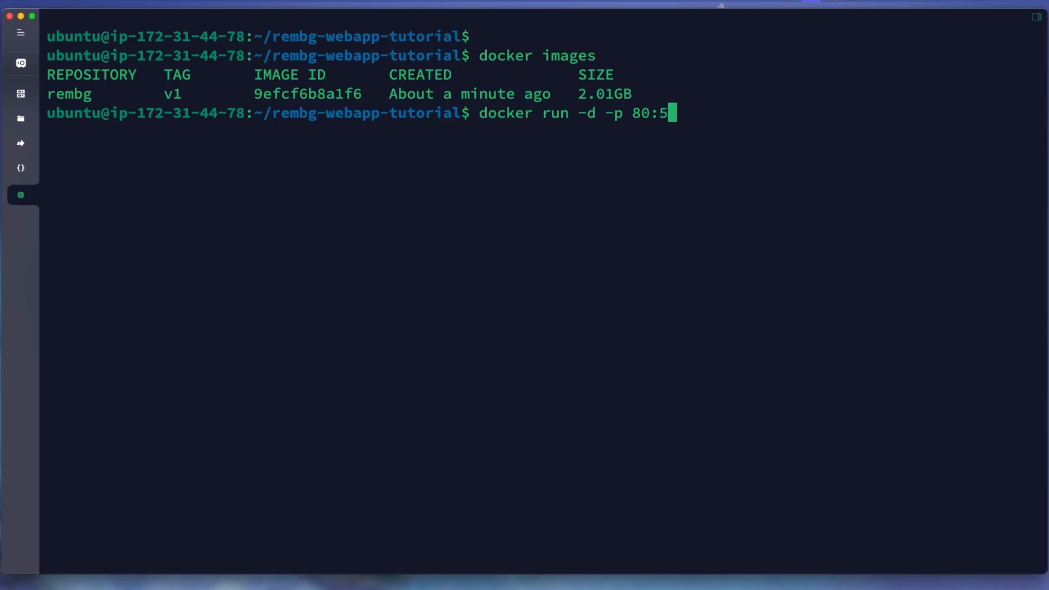
pyautogui.write('100')
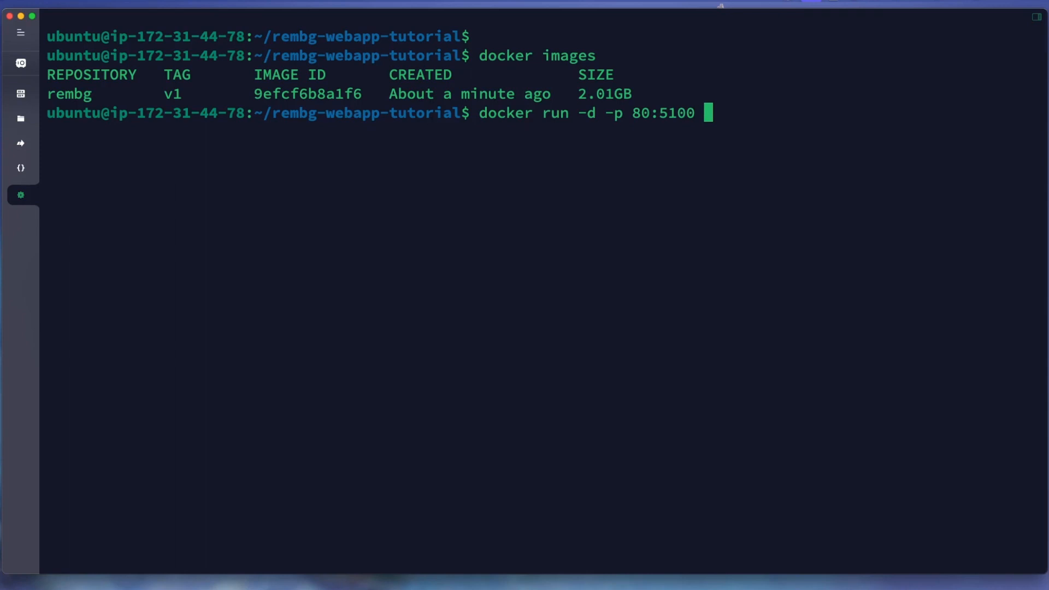
pyautogui.doubleClick(307, 93)
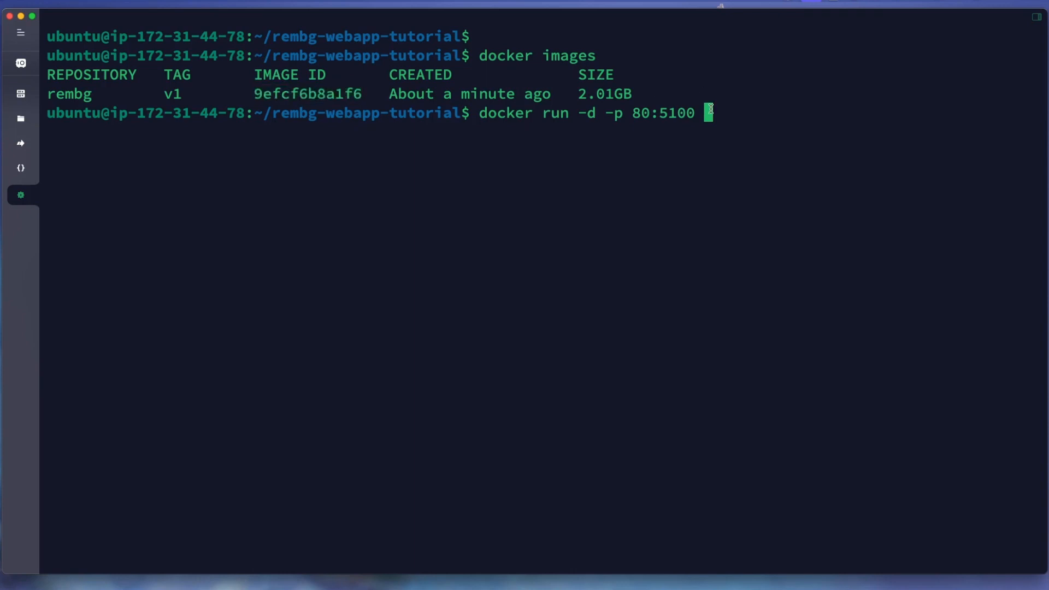
pyautogui.press('Return')
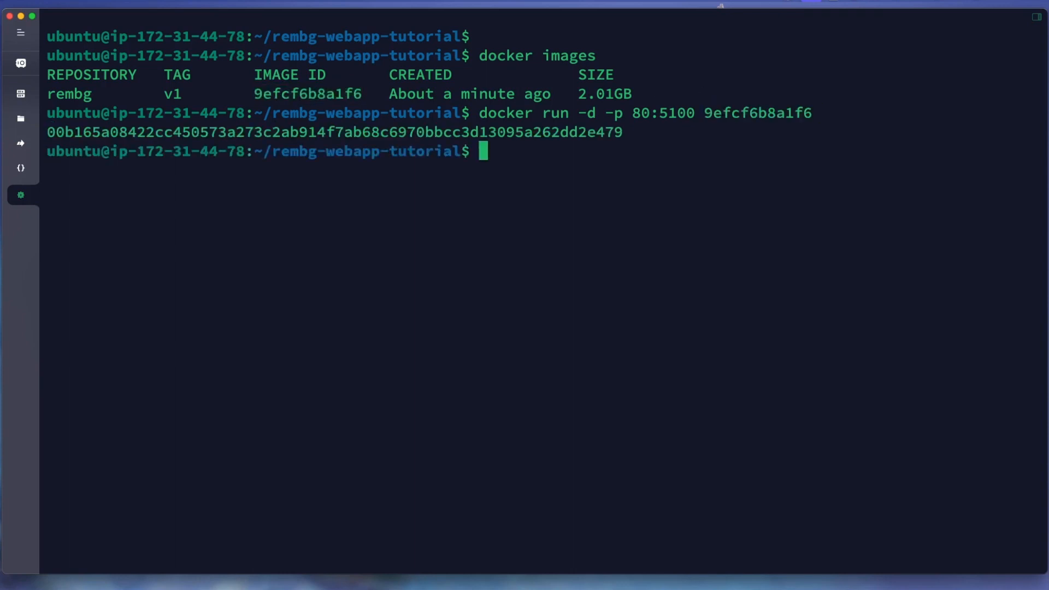
pyautogui.press('Return')
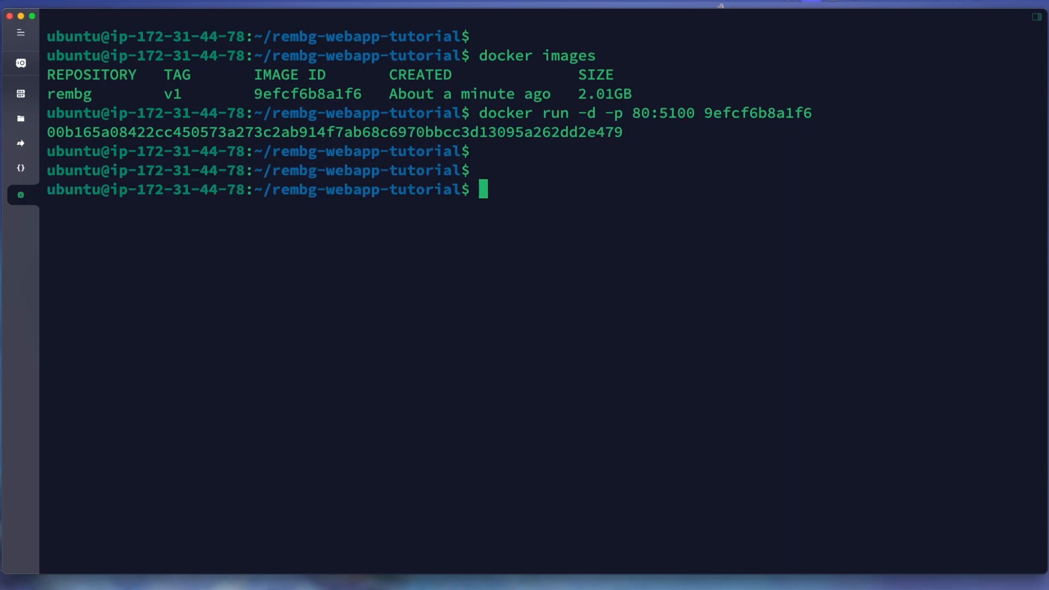
# - List running containers and inspect vigilant_knuth's name, IDs and 80→5100 port mapping
pyautogui.write('d')
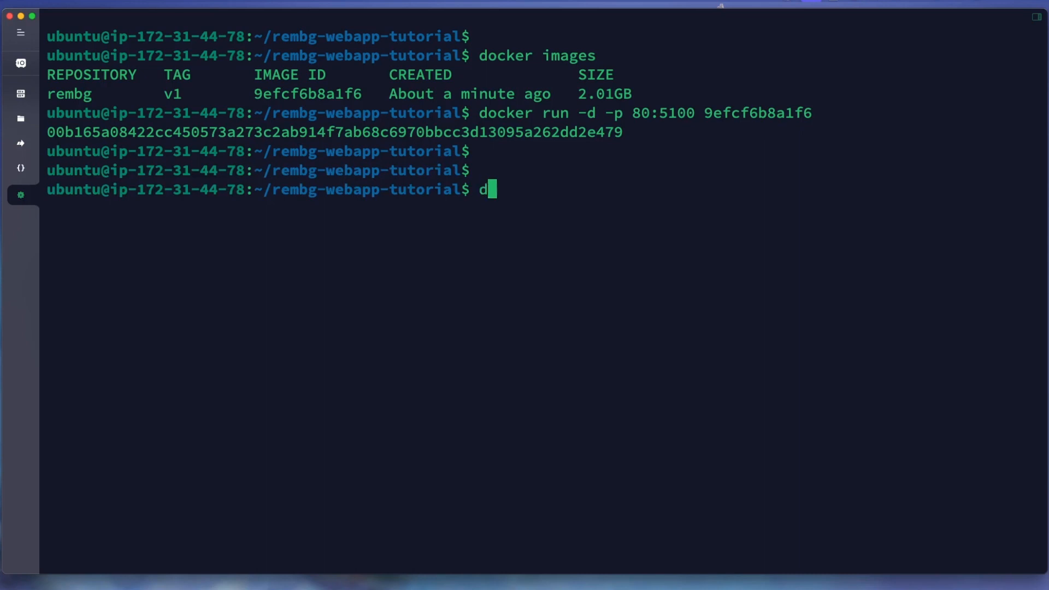
pyautogui.write('ocker ps')
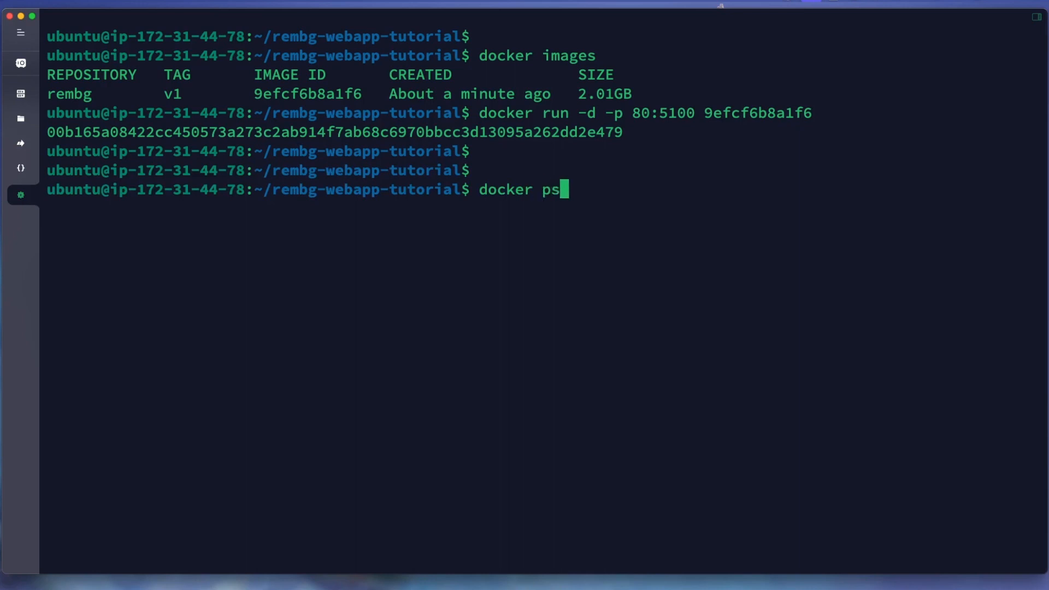
pyautogui.press('Return')
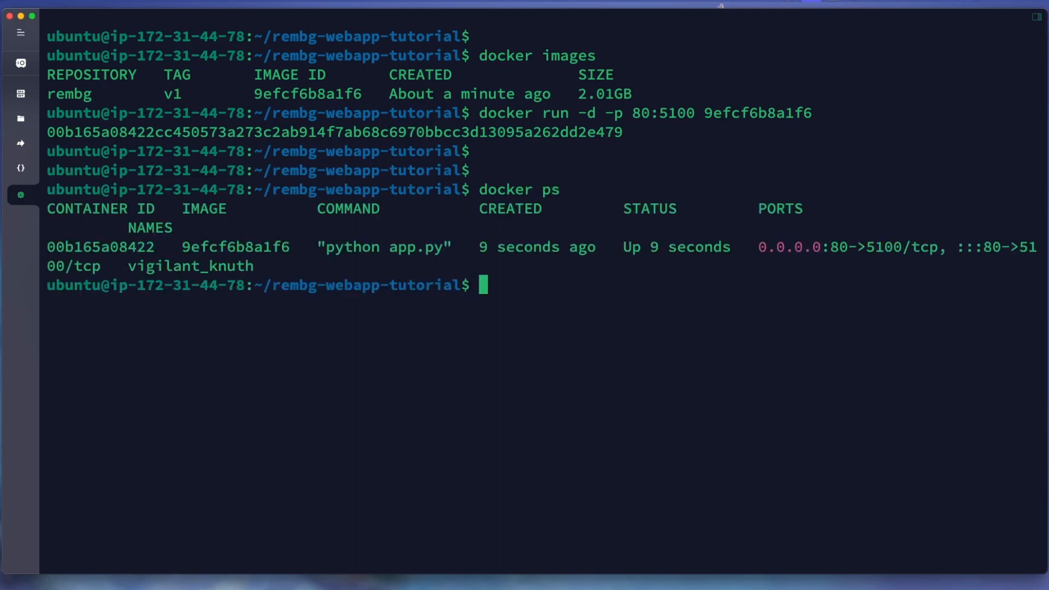
pyautogui.moveTo(400, 236)
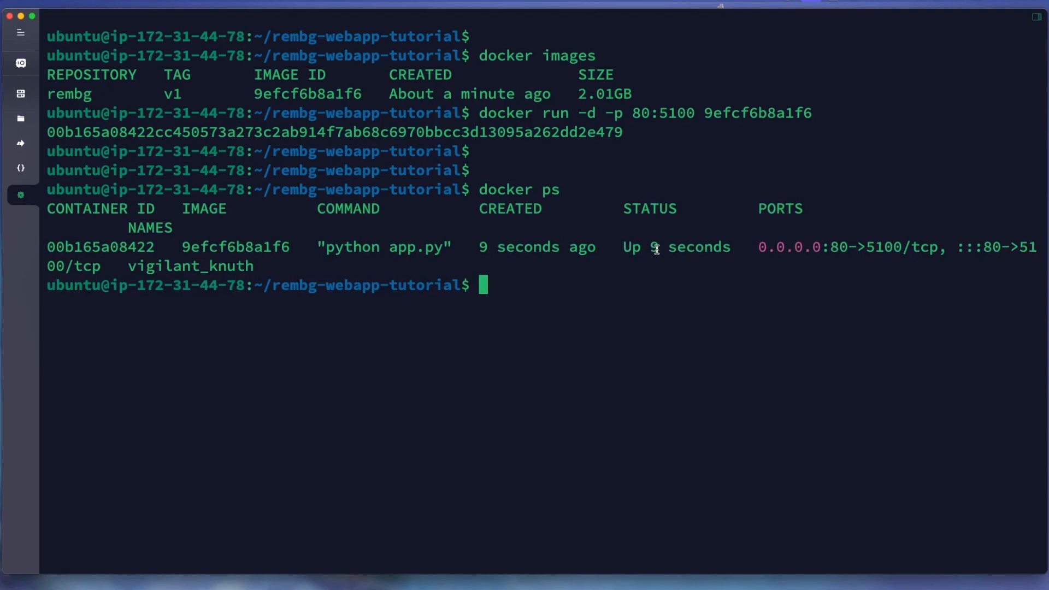
pyautogui.moveTo(732, 237)
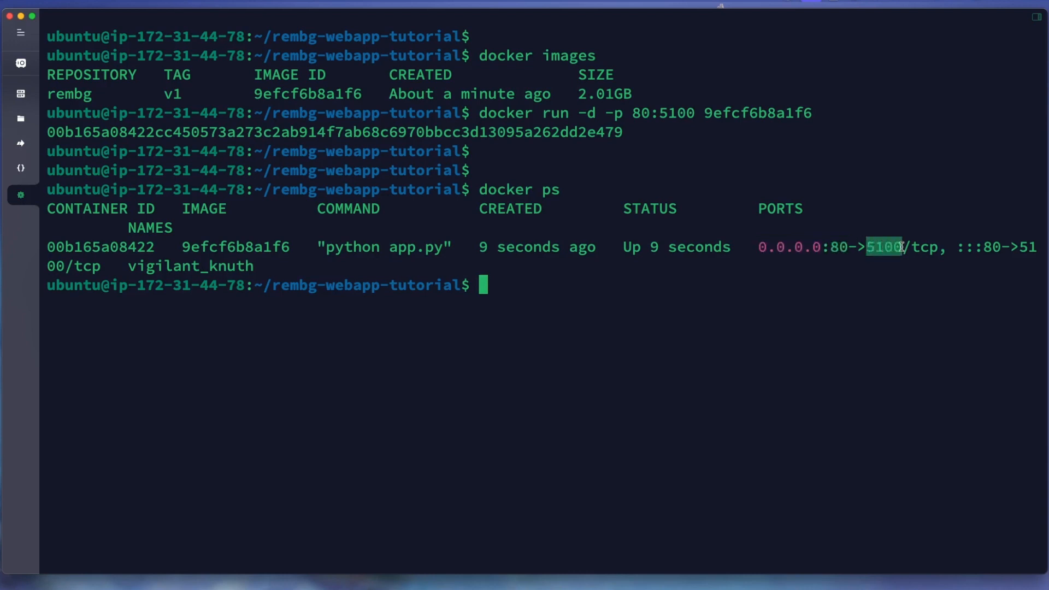
pyautogui.moveTo(481, 250)
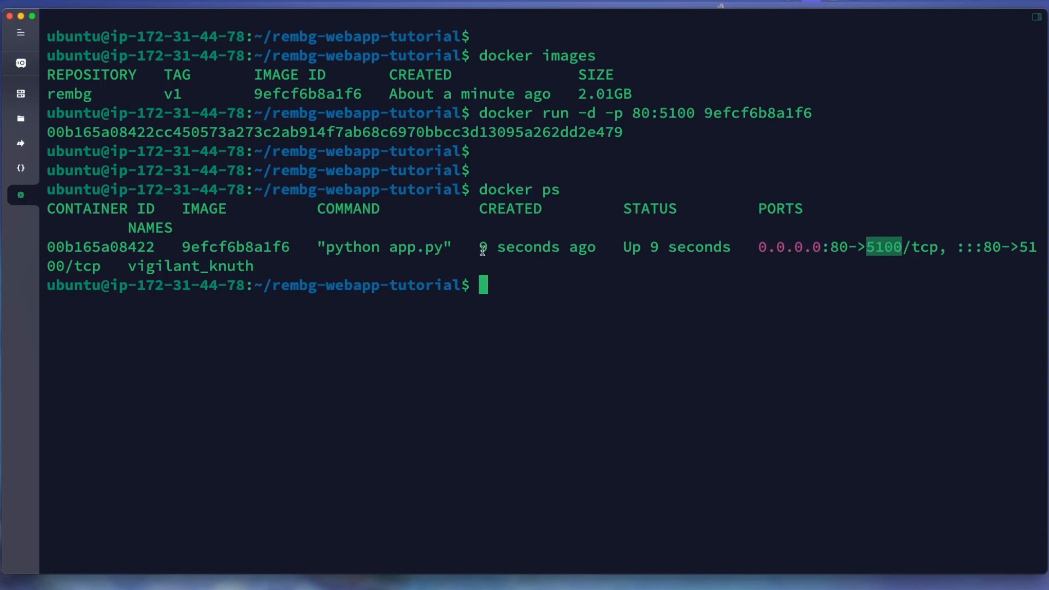
pyautogui.doubleClick(190, 266)
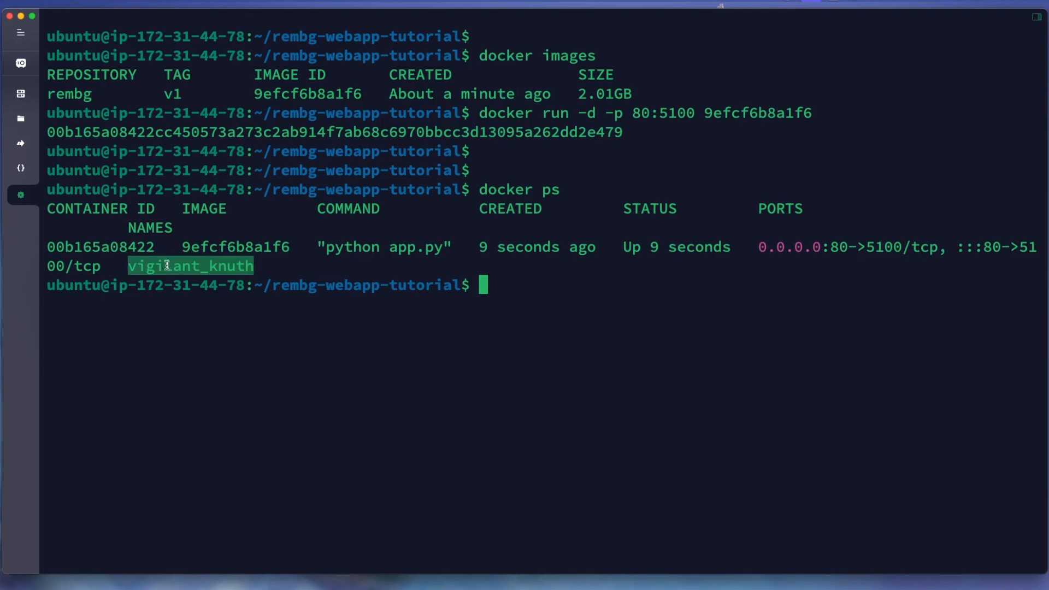
pyautogui.doubleClick(99, 246)
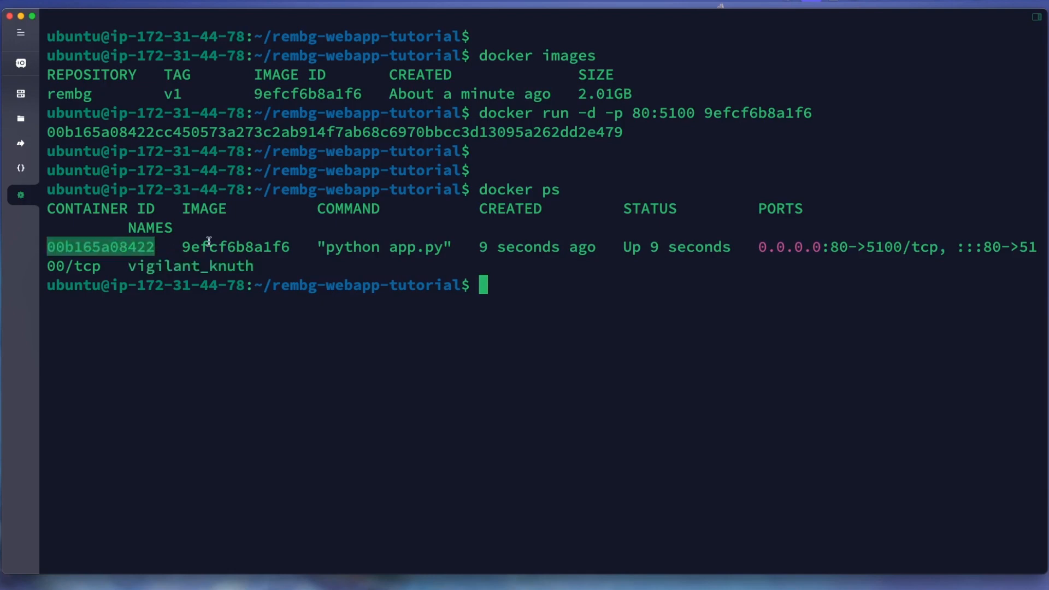
pyautogui.doubleClick(234, 247)
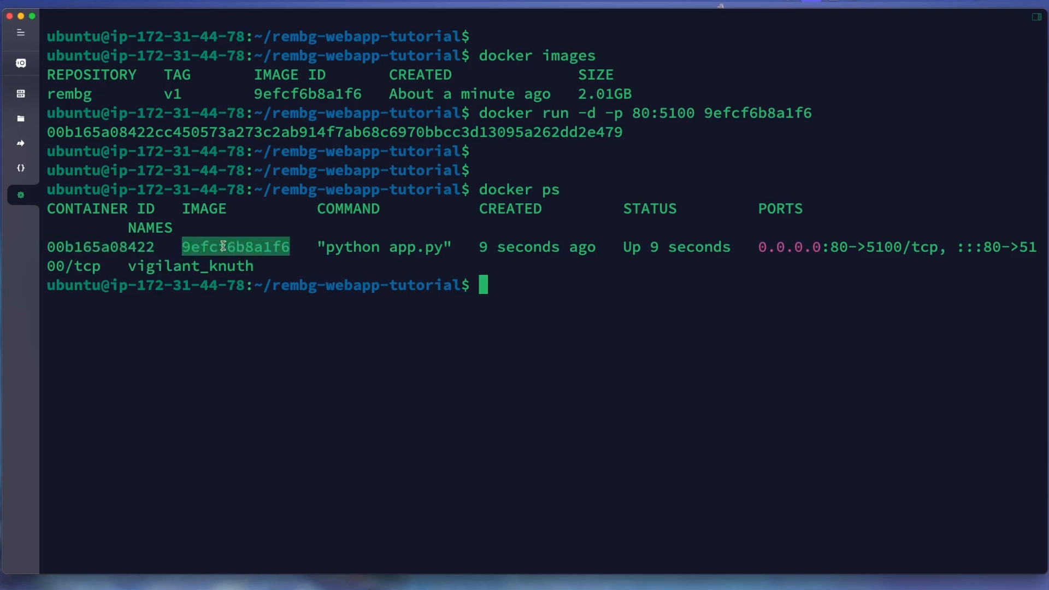
pyautogui.moveTo(324, 246)
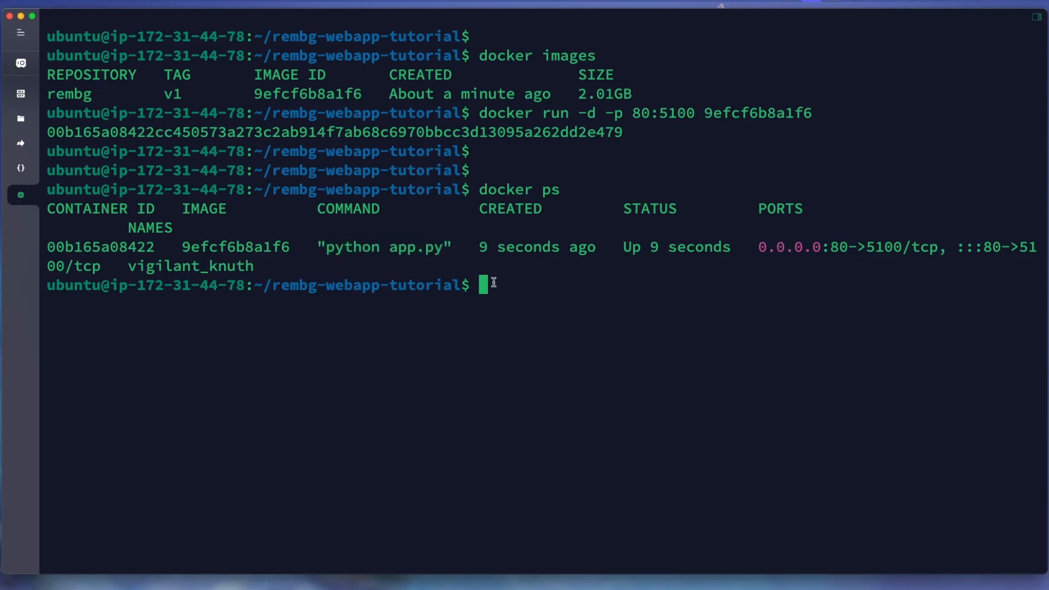
pyautogui.press('Return')
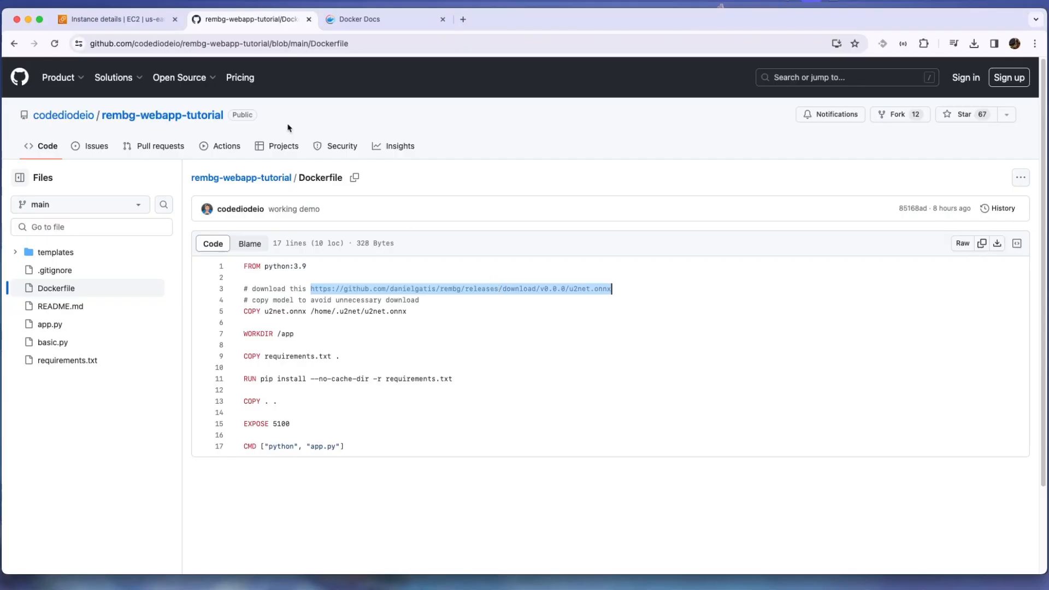
# - Copy the EC2 instance's public IPv4 address and review its port 80 inbound rule
pyautogui.click(117, 18)
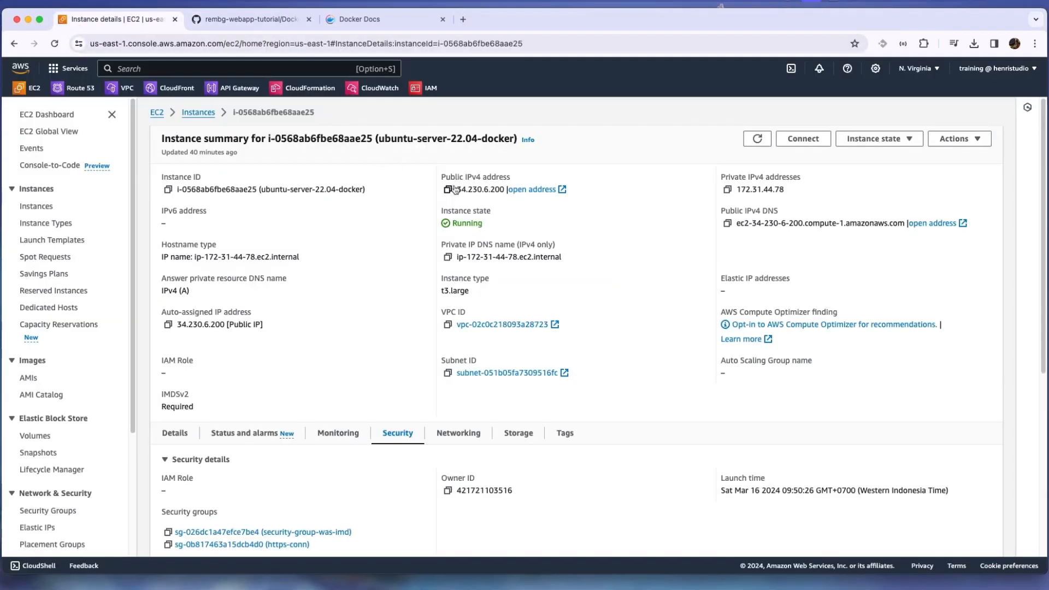
pyautogui.click(447, 190)
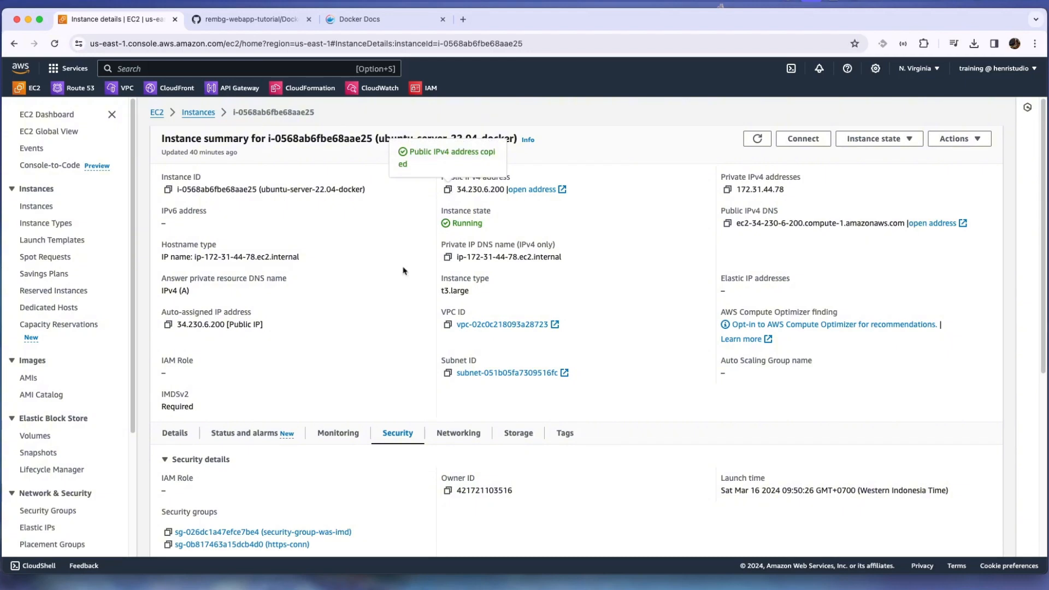
pyautogui.scroll(-3)
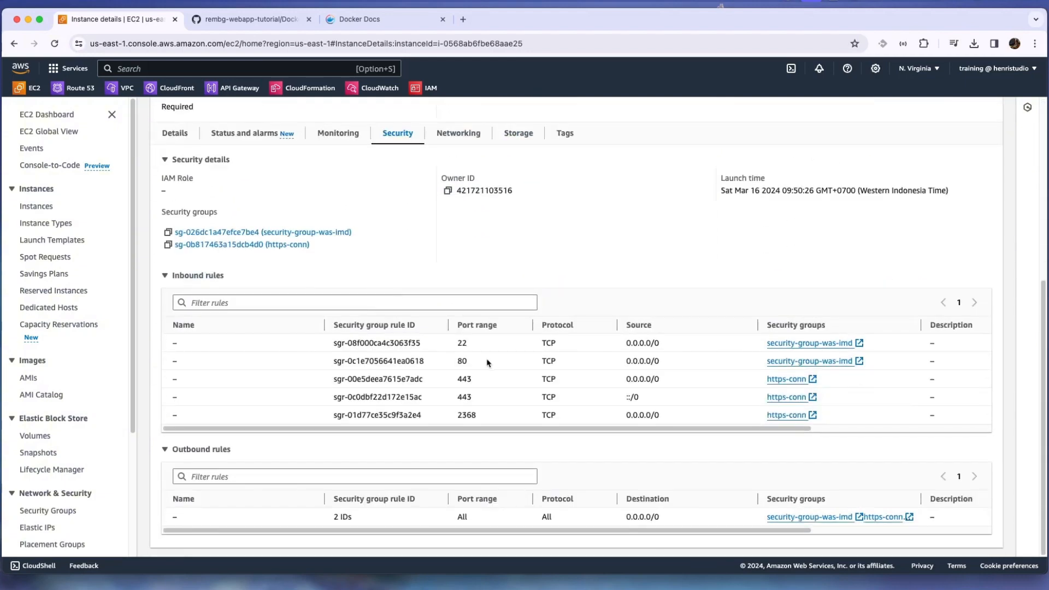
pyautogui.moveTo(458, 358)
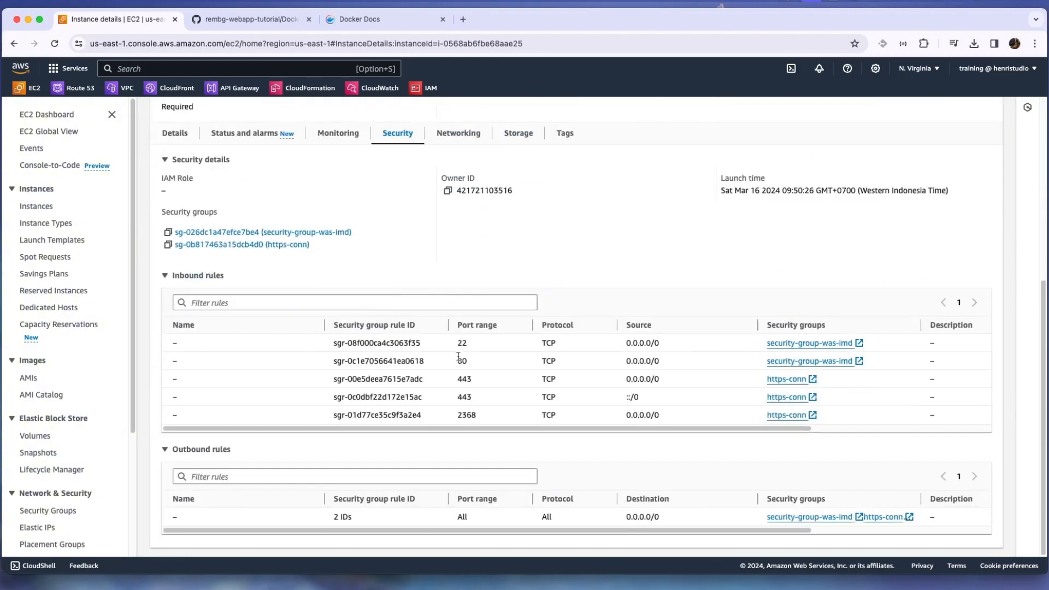
pyautogui.click(591, 18)
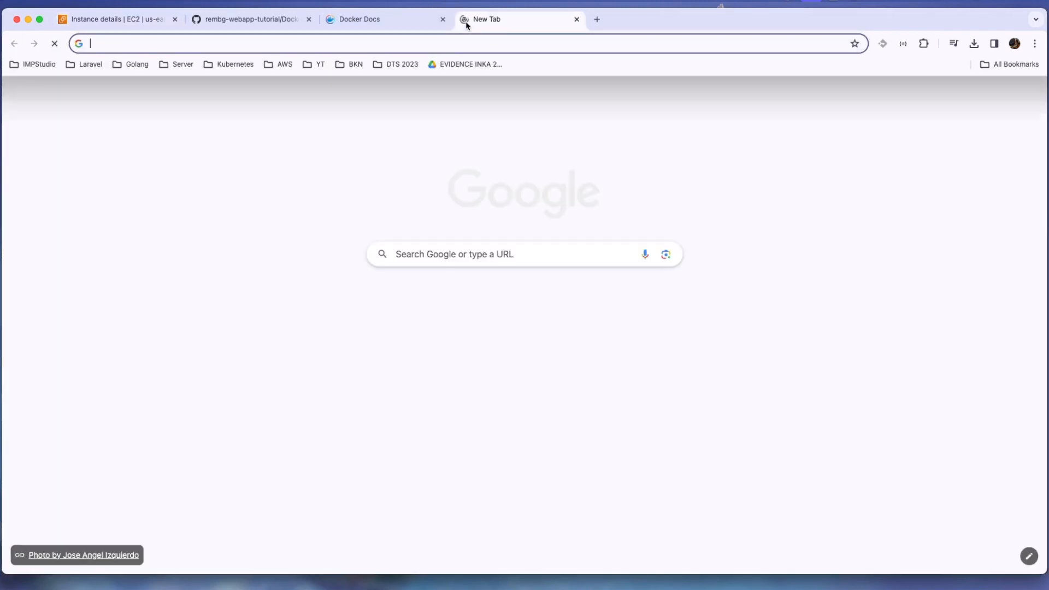
# - Load the rmbg web app at 34.230.6.200:80, then return to Terminal
pyautogui.write('34.230.6.200')
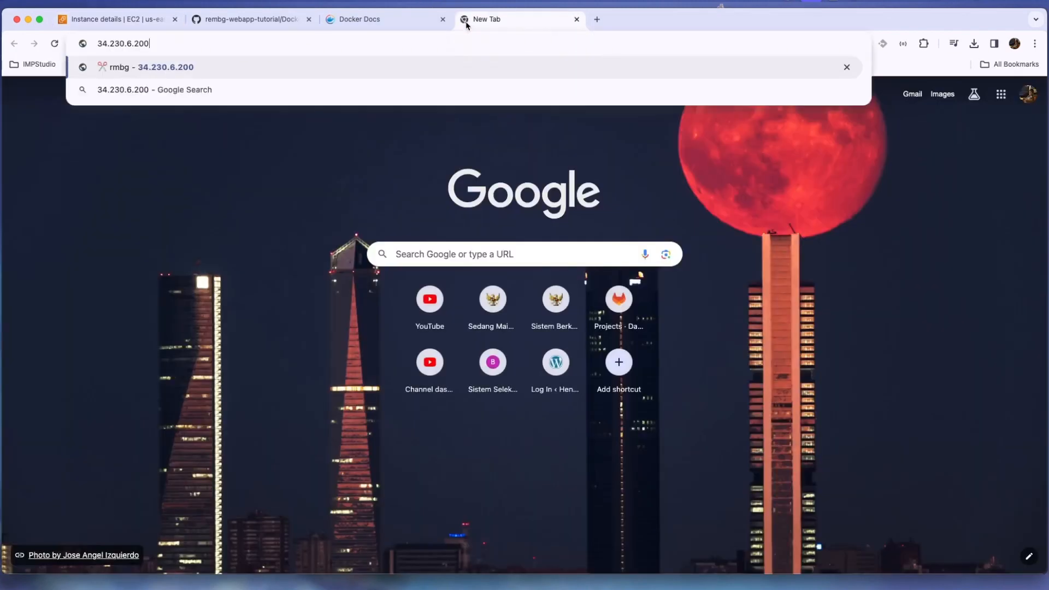
pyautogui.write(':80')
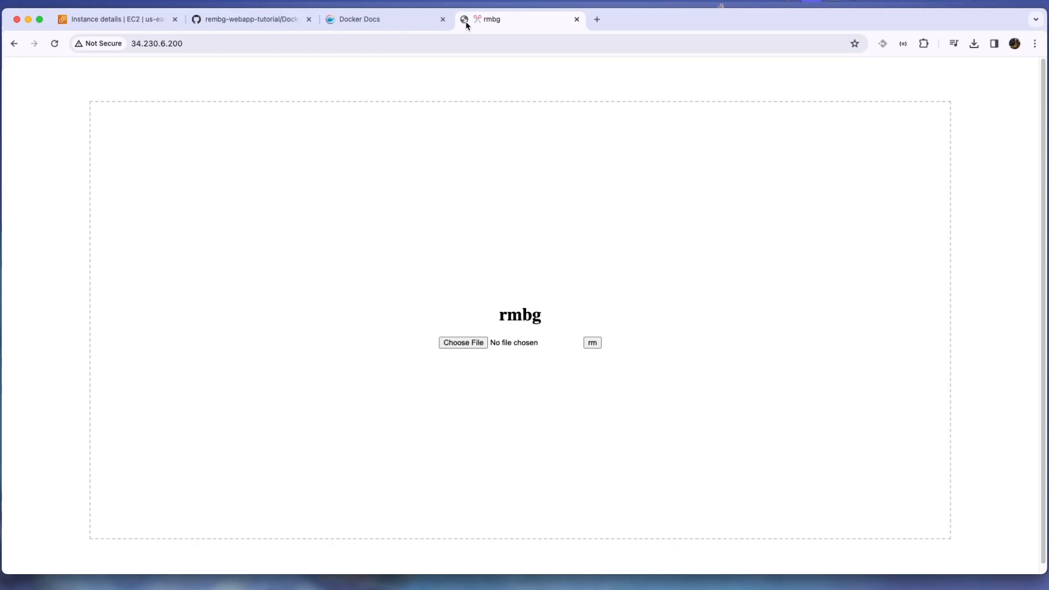
pyautogui.click(117, 18)
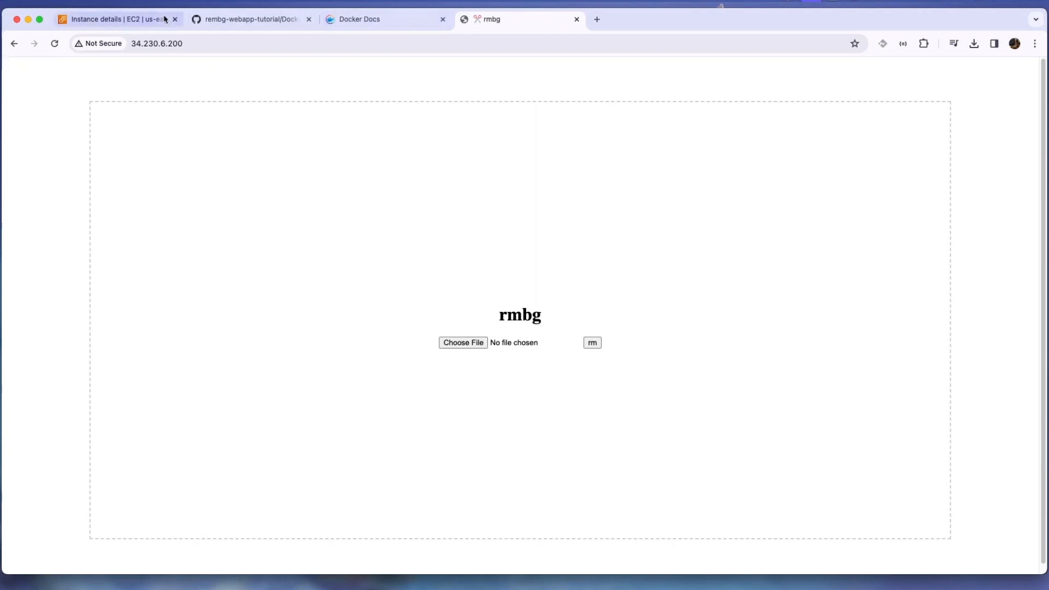
pyautogui.click(117, 18)
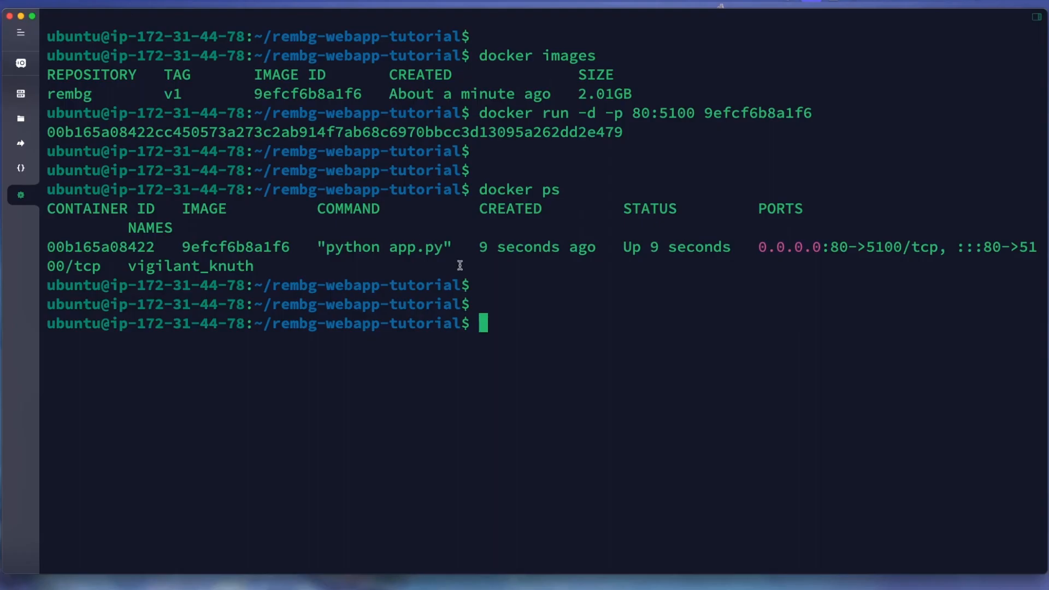
# - Add blank prompt lines in Terminal, then bring up the Docker Docs browser tab
pyautogui.press('Return')
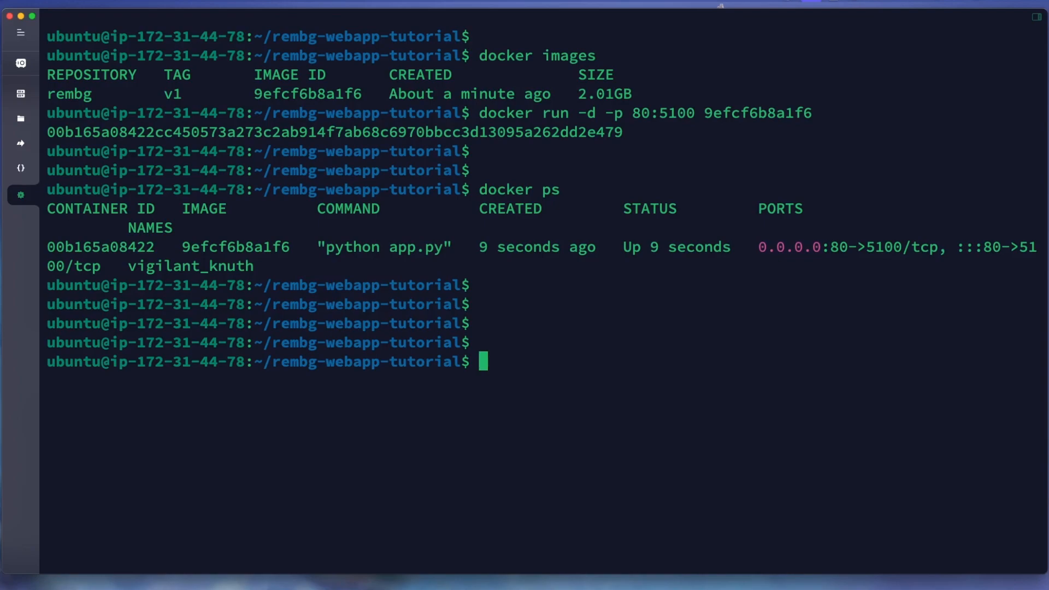
pyautogui.click(248, 18)
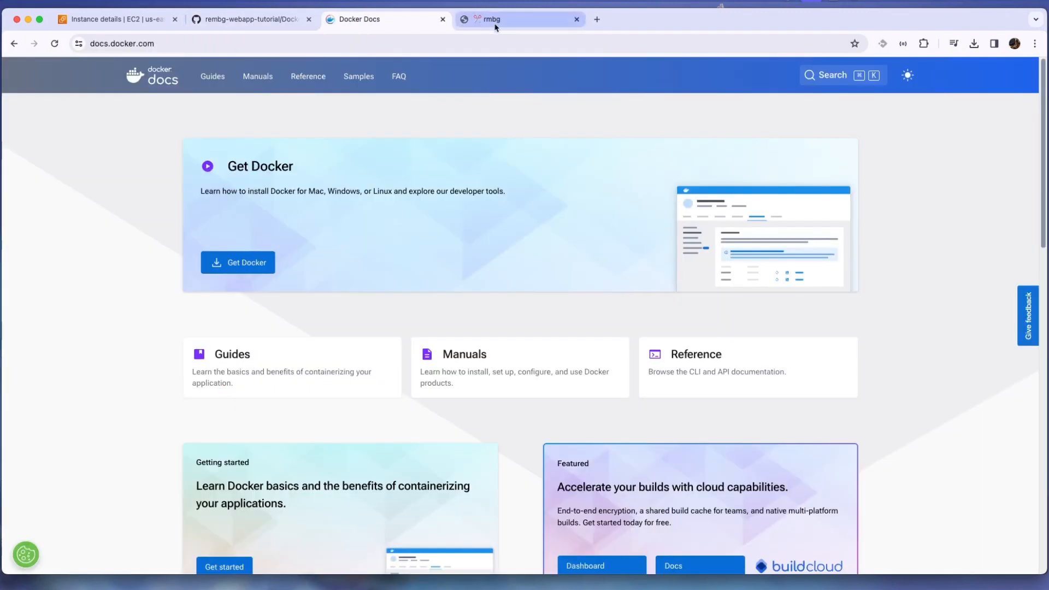
# - Switch back to the rmbg browser tab showing the upload form at 34.230.6.200
pyautogui.click(518, 18)
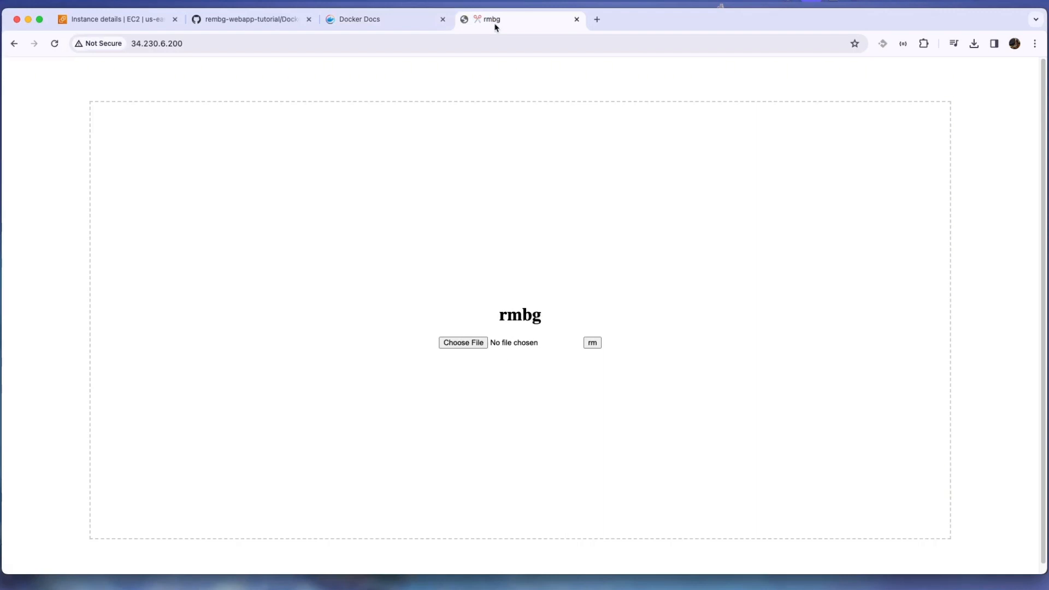
pyautogui.moveTo(661, 20)
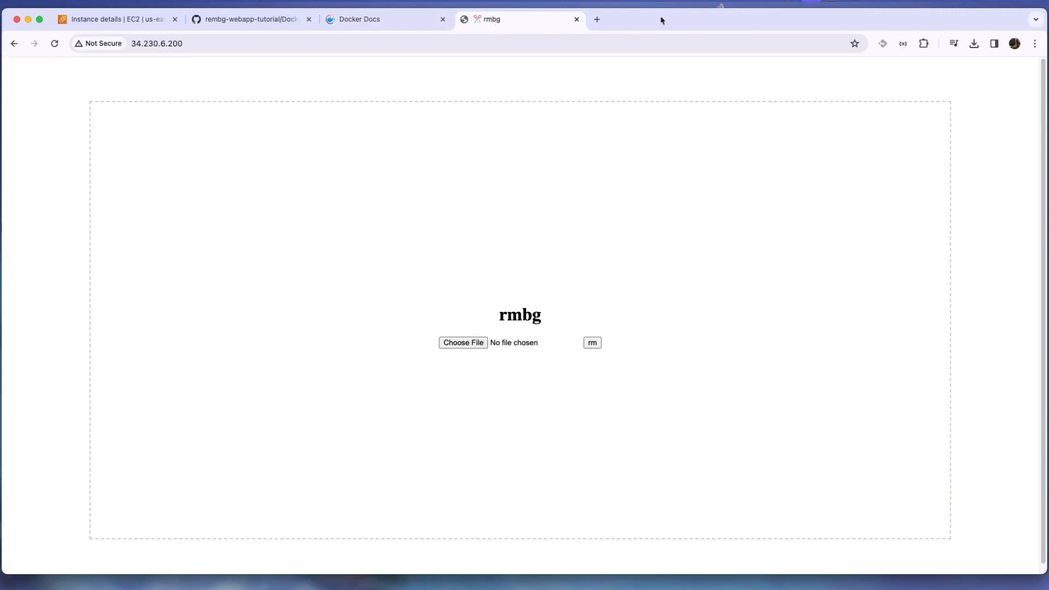